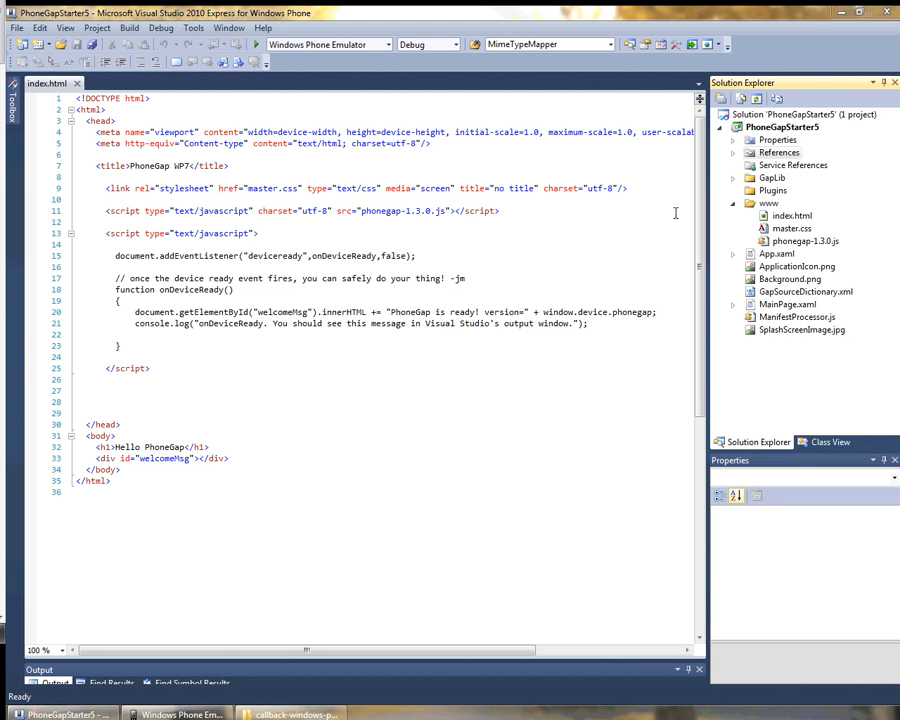
Step: Expand the GapLib folder and the References node to reveal WP7GapClassLib
left_click(772, 176)
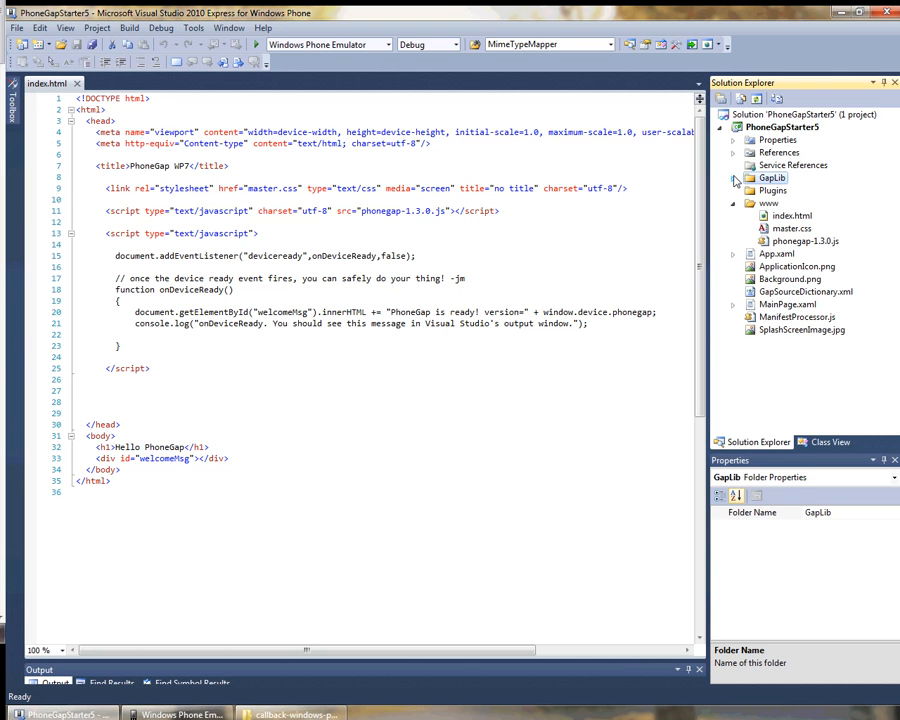
left_click(732, 176)
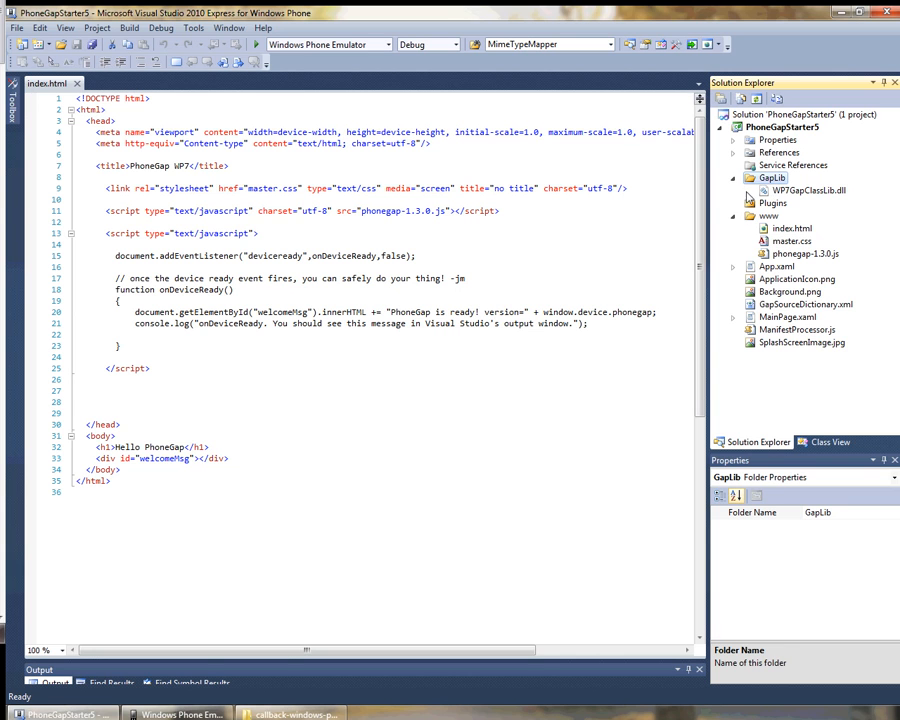
left_click(736, 152)
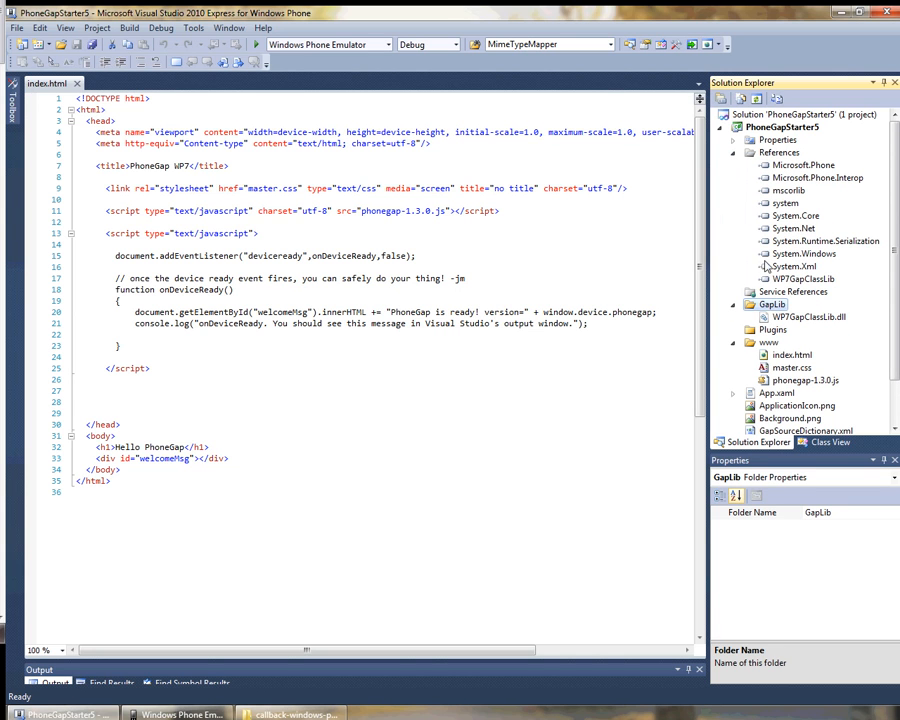
mouse_move(810, 288)
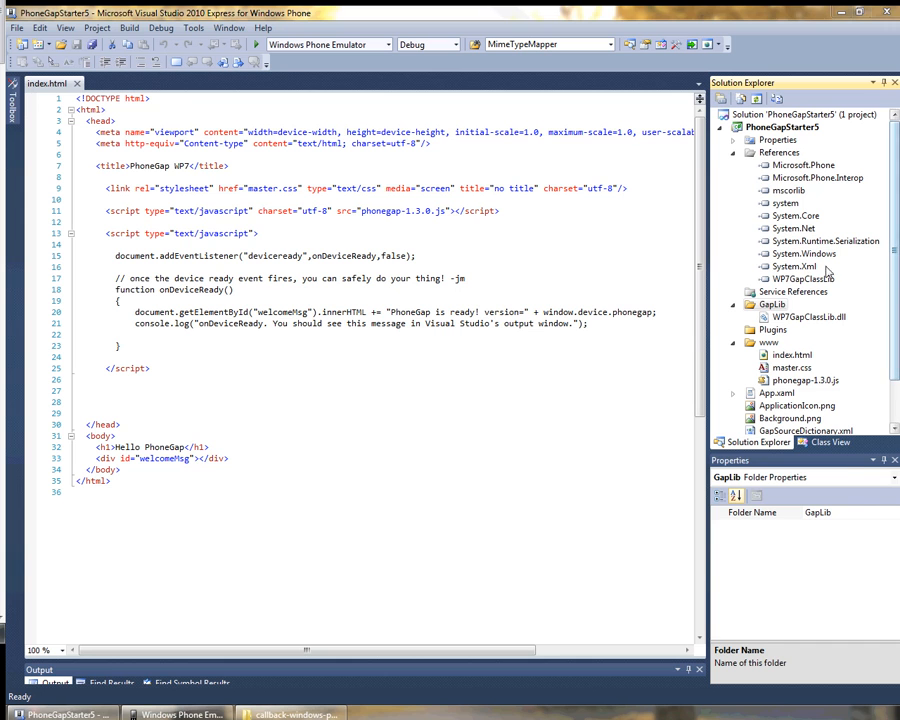
Step: Remove the WP7GapClassLib reference and permanently delete the GapLib folder with its contents
right_click(804, 280)
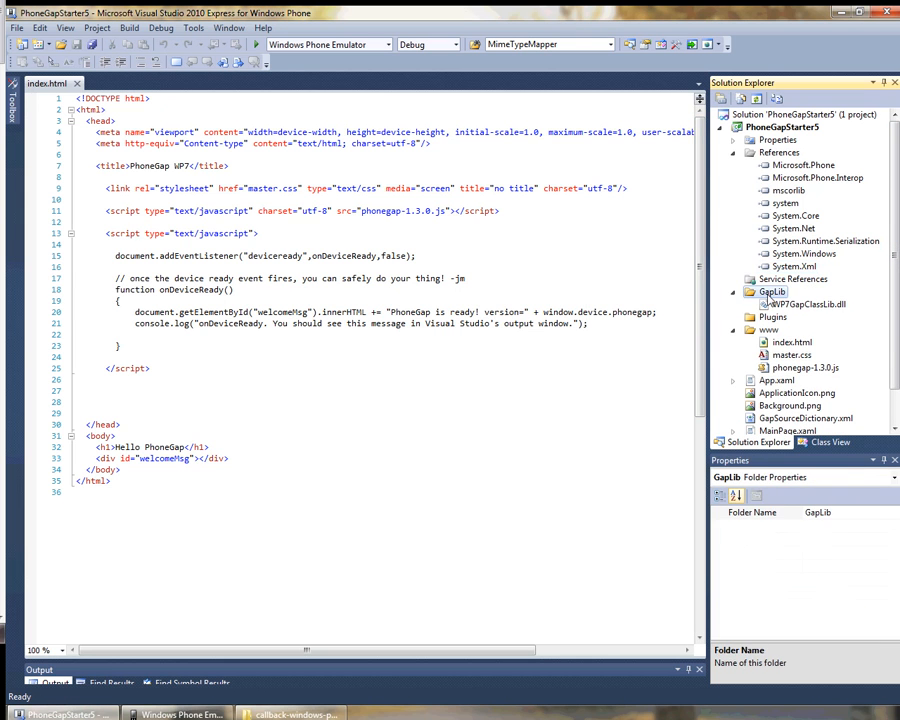
right_click(772, 292)
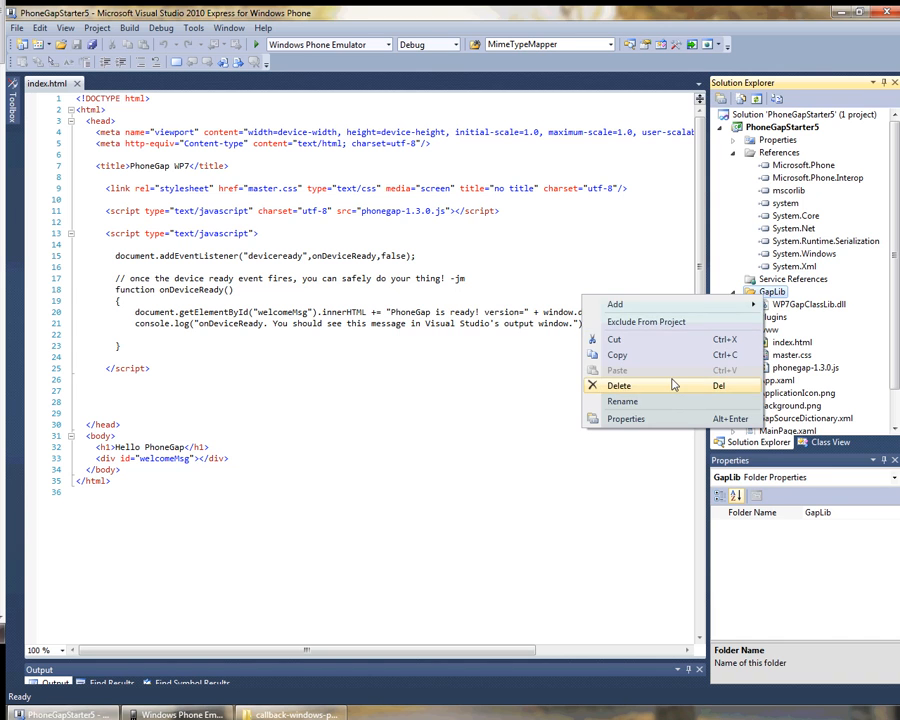
left_click(618, 384)
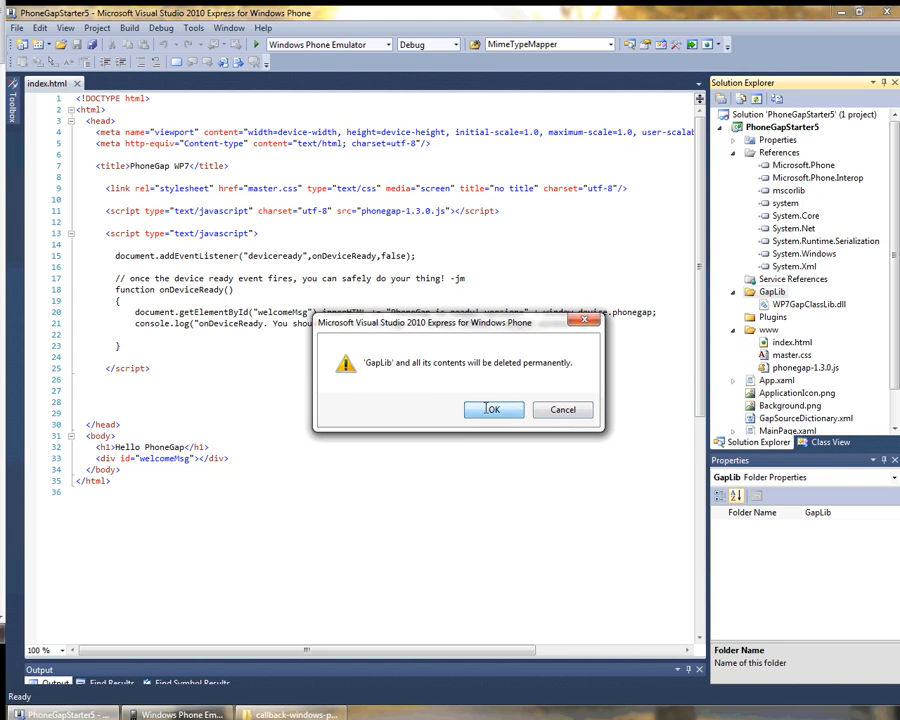
left_click(492, 408)
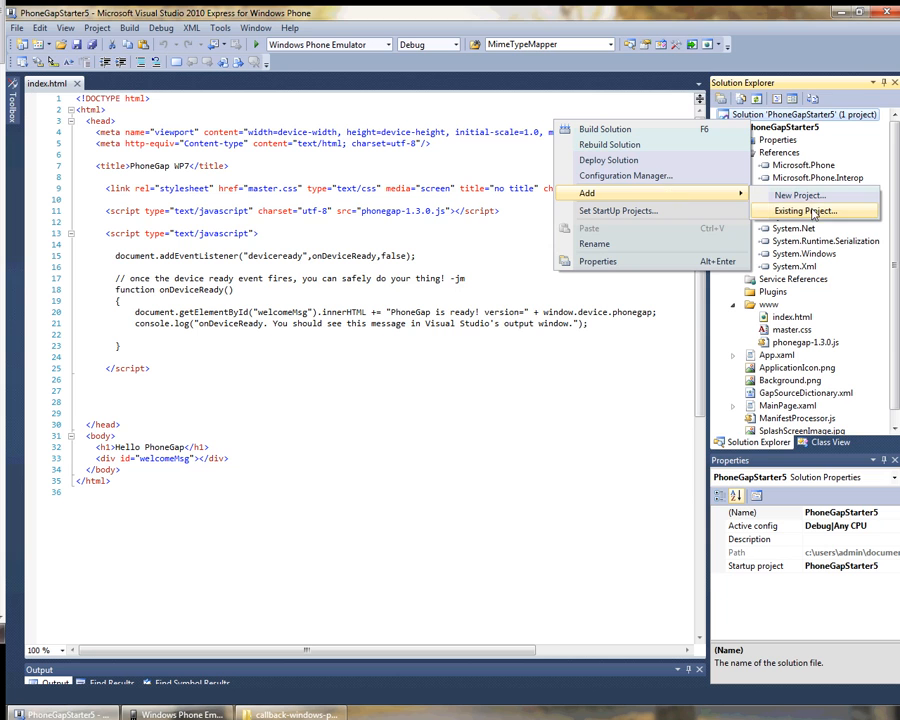
Step: Add existing project WP7GapClassLibBare.csproj from C:\Repos\GitHub\callback-windows-phone\framework
left_click(808, 212)
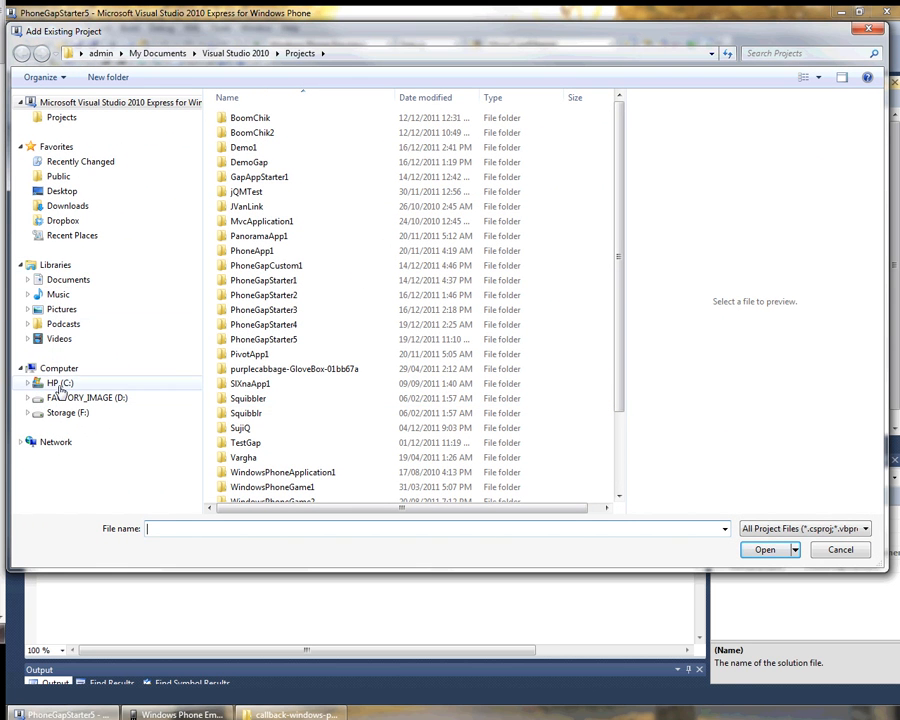
left_click(60, 384)
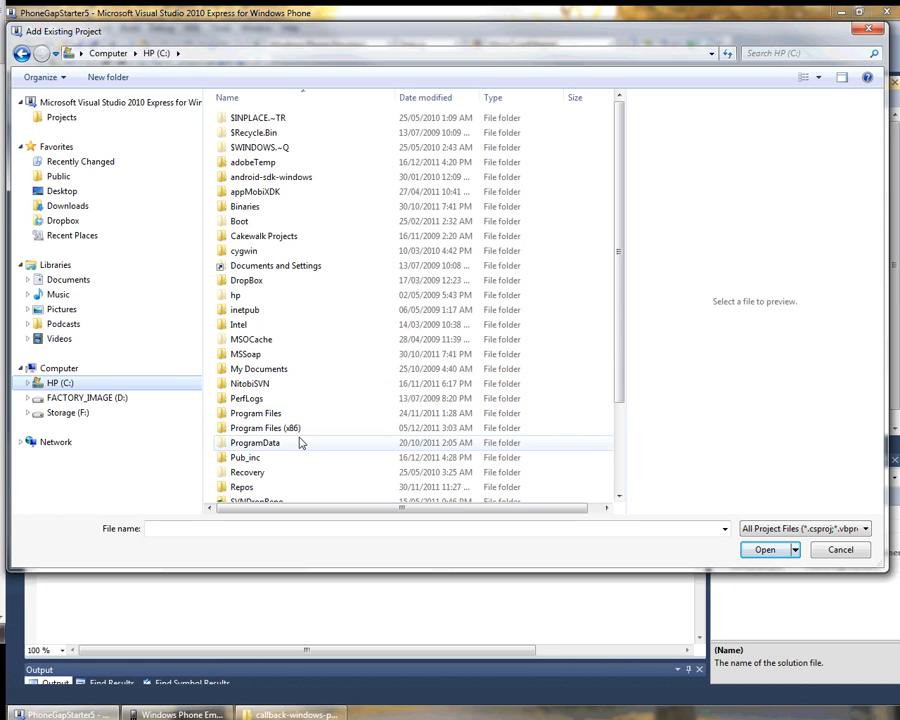
double_click(240, 488)
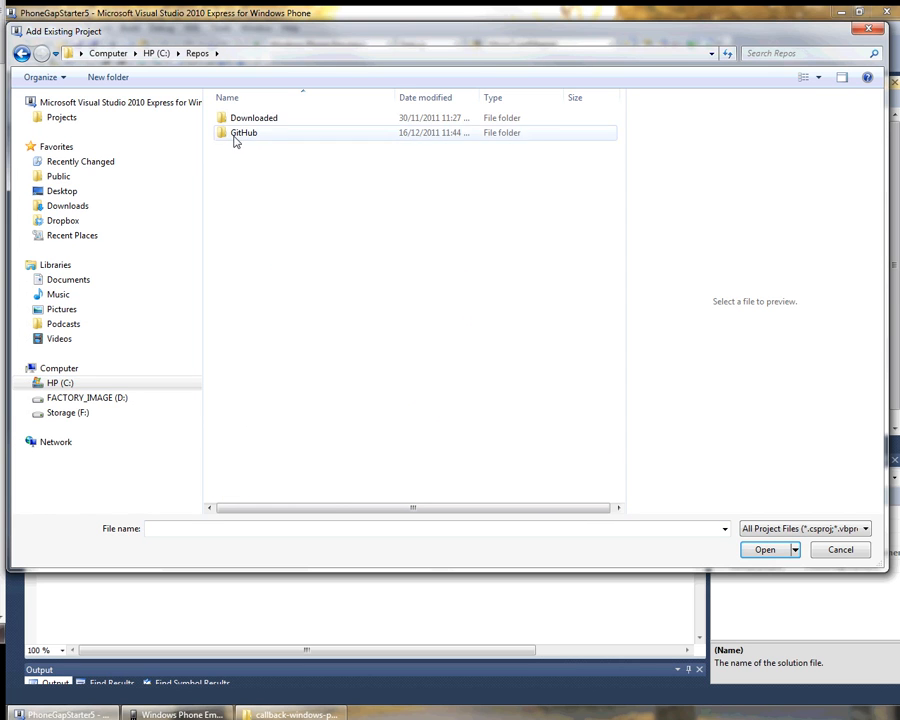
double_click(244, 132)
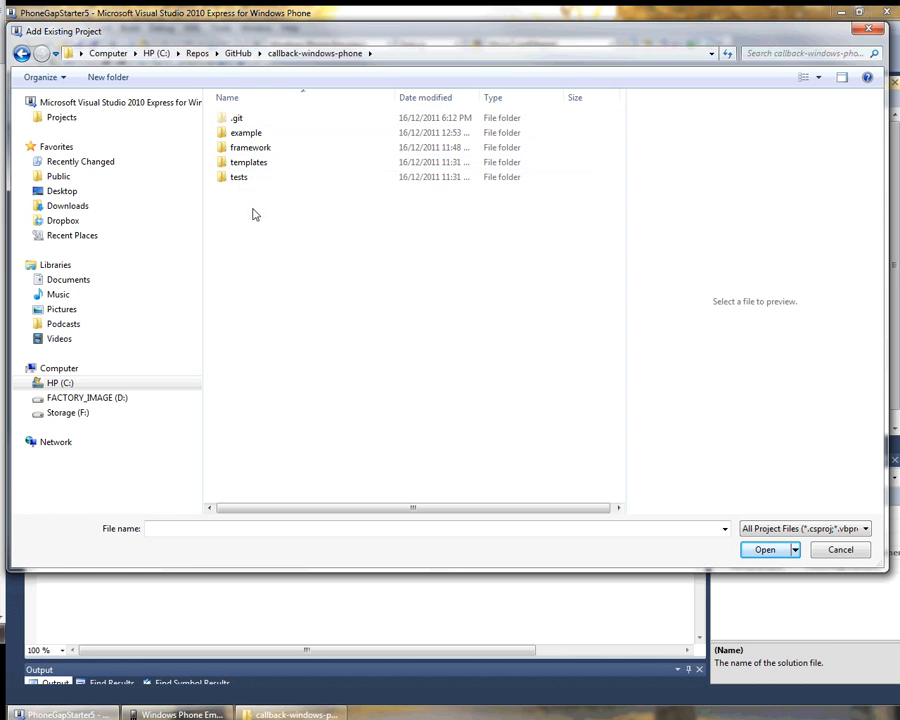
double_click(248, 148)
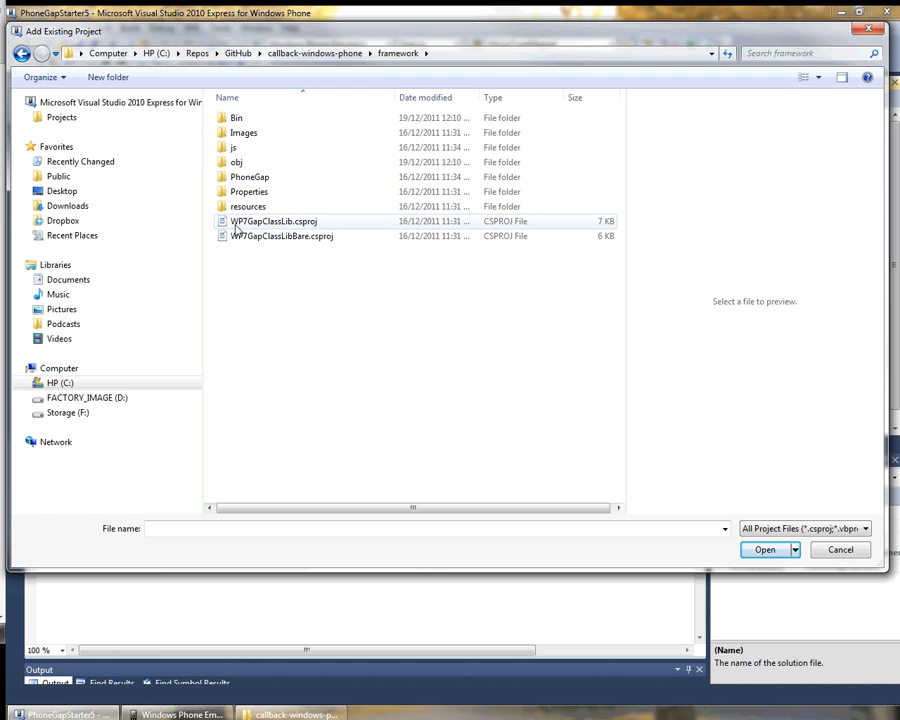
mouse_move(280, 236)
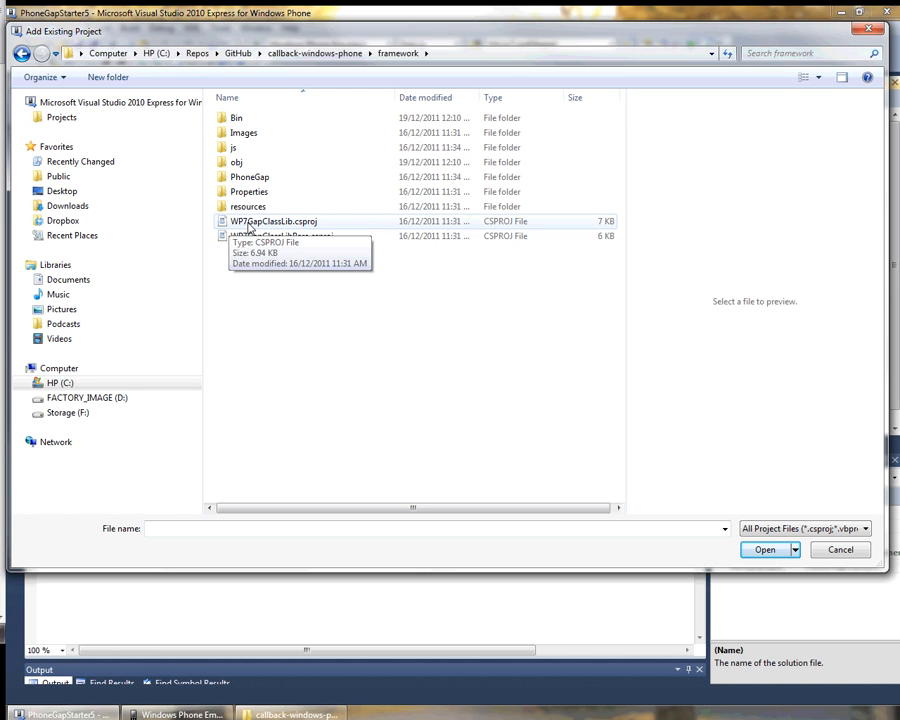
left_click(764, 548)
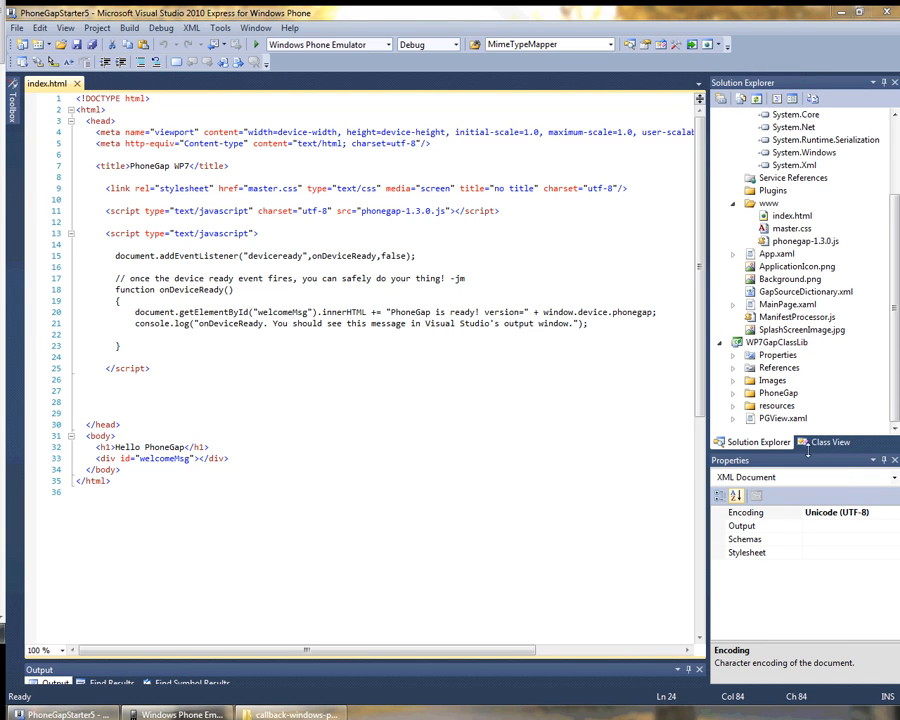
Step: Add a project reference from PhoneGapStarter5 to WP7GapClassLib via the Projects tab
scroll("up", 3)
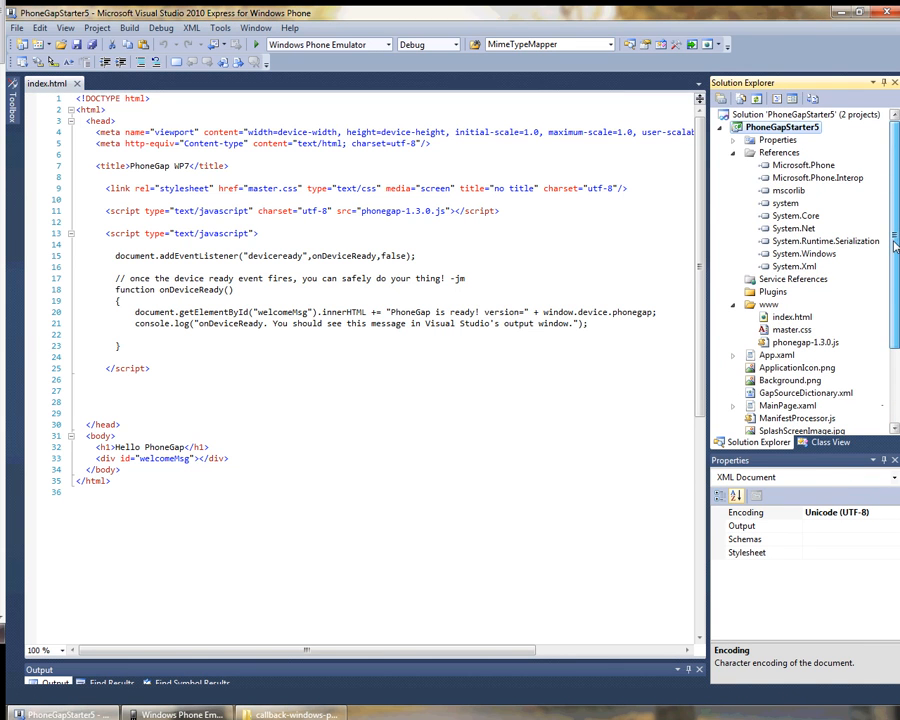
right_click(784, 128)
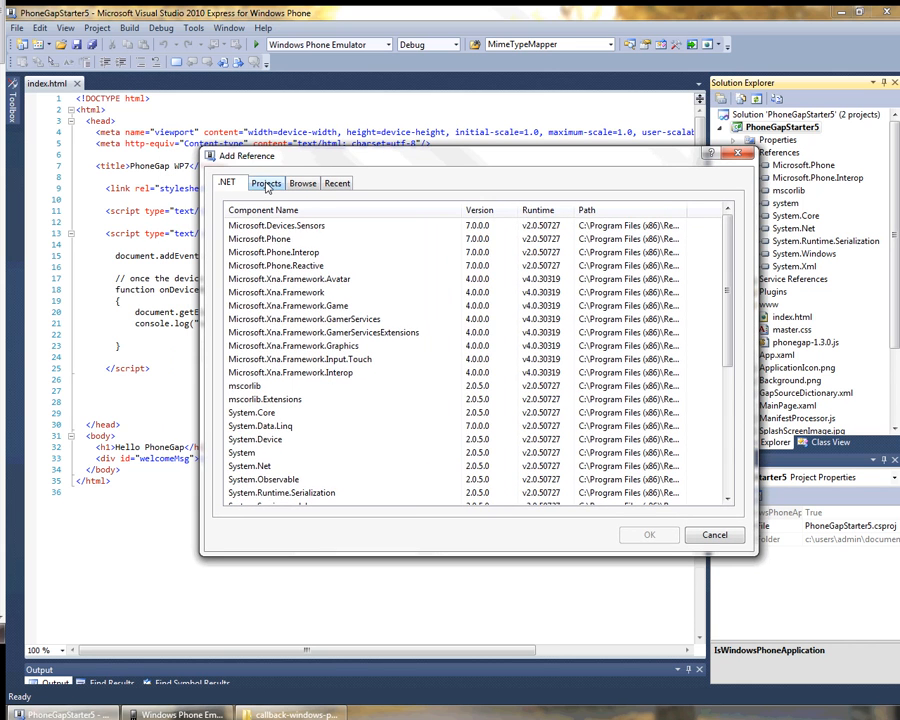
left_click(266, 184)
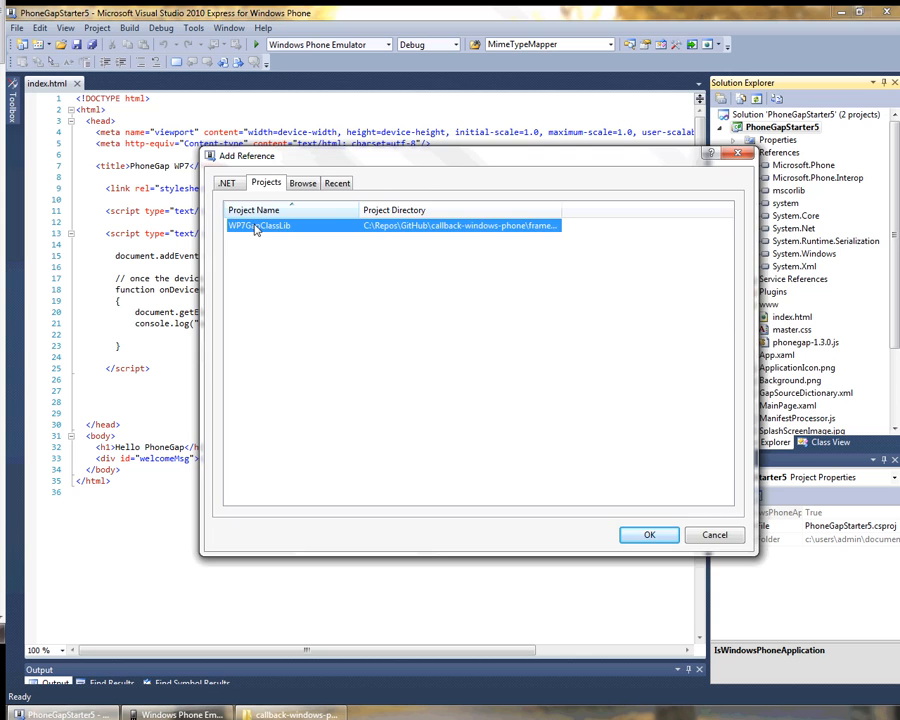
left_click(648, 534)
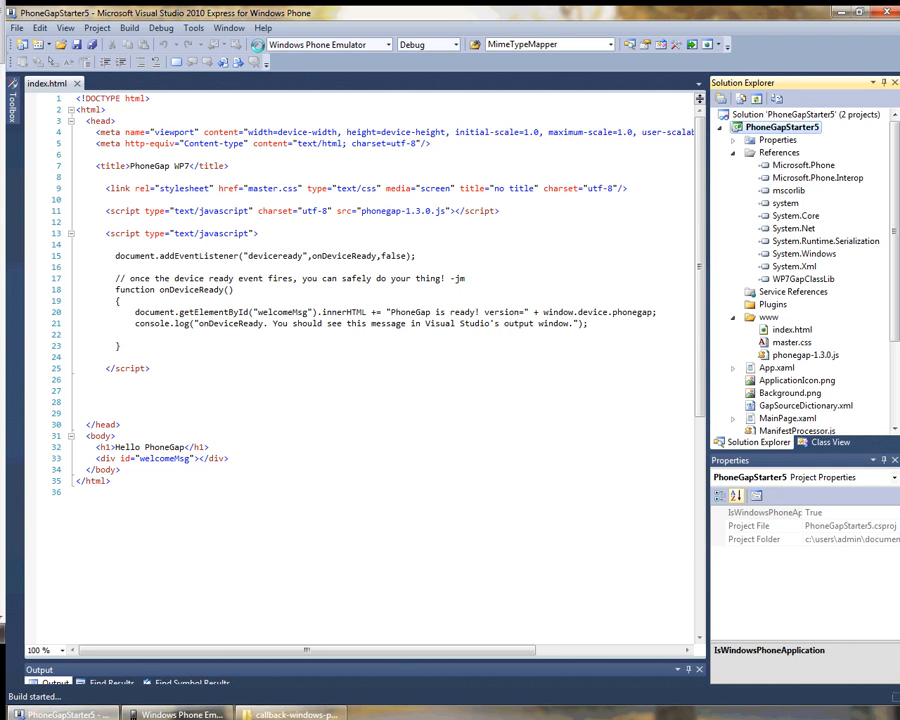
Step: Launch the app in the Windows Phone Emulator showing 'PhoneGap is ready! version=1.3.0'
left_click(128, 28)
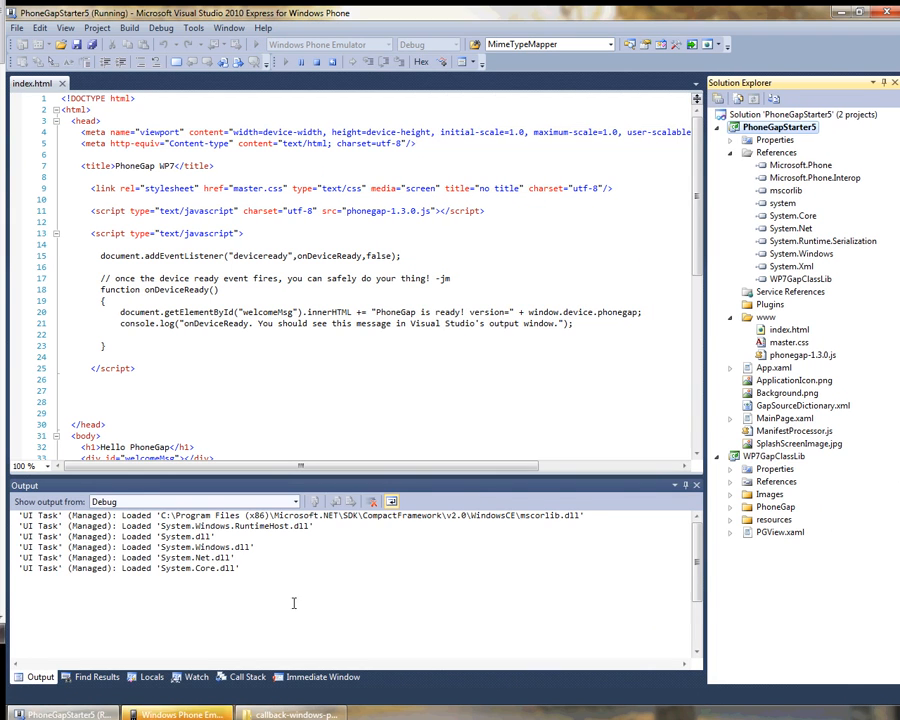
left_click(176, 712)
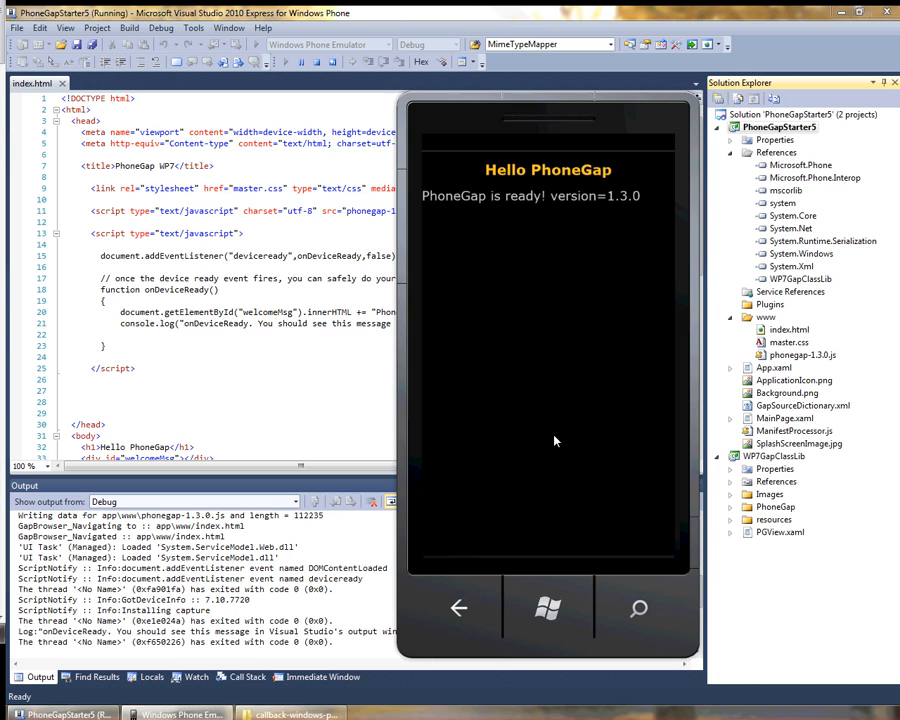
mouse_move(548, 608)
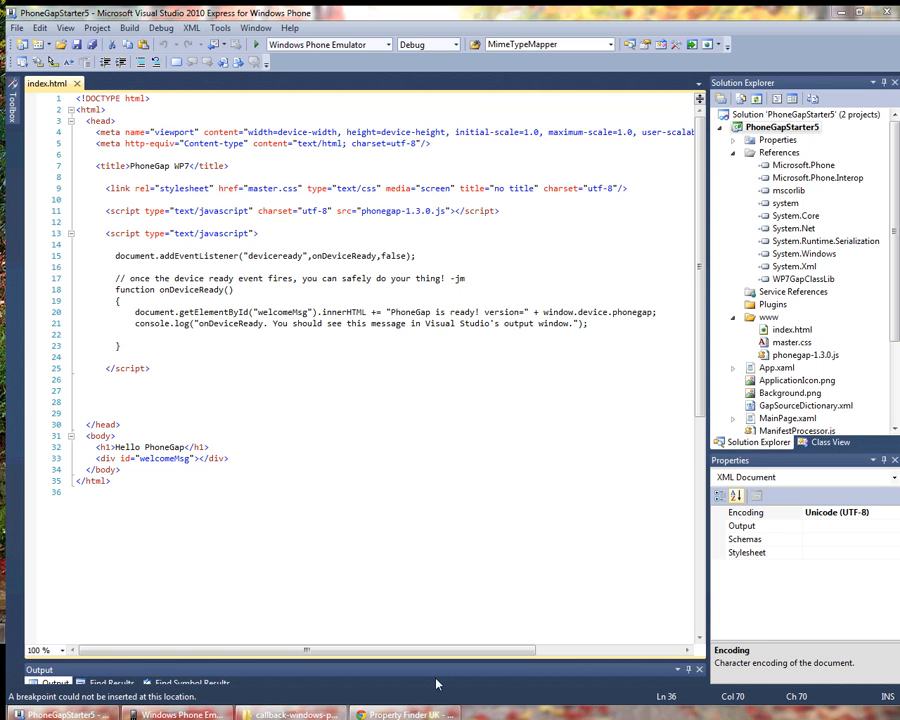
Step: Switch to Chrome and scroll through the Property Finder UK Marketplace listing
left_click(404, 714)
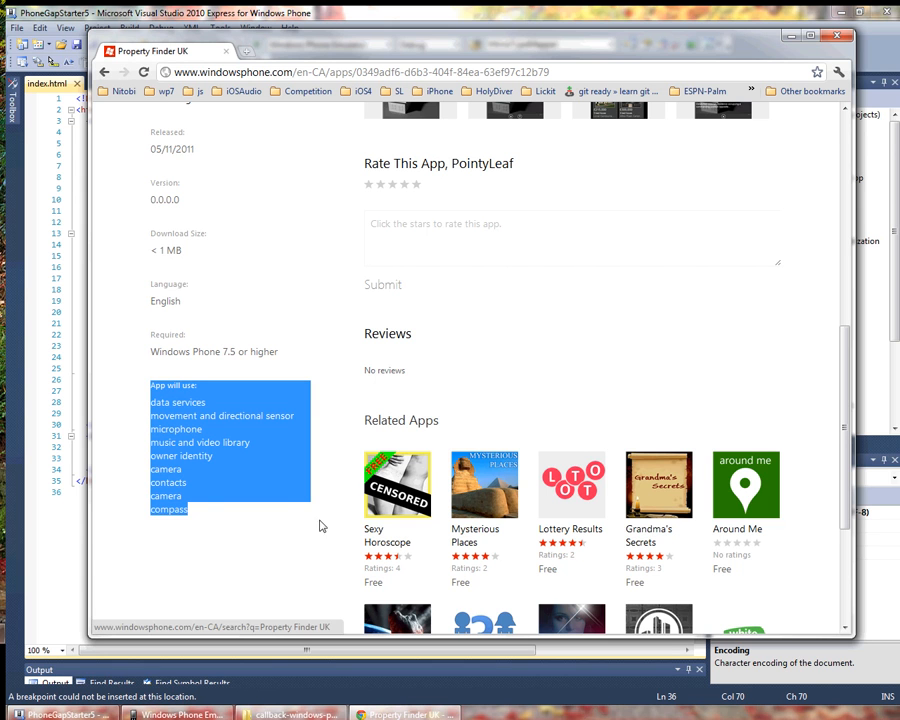
scroll("up", 3)
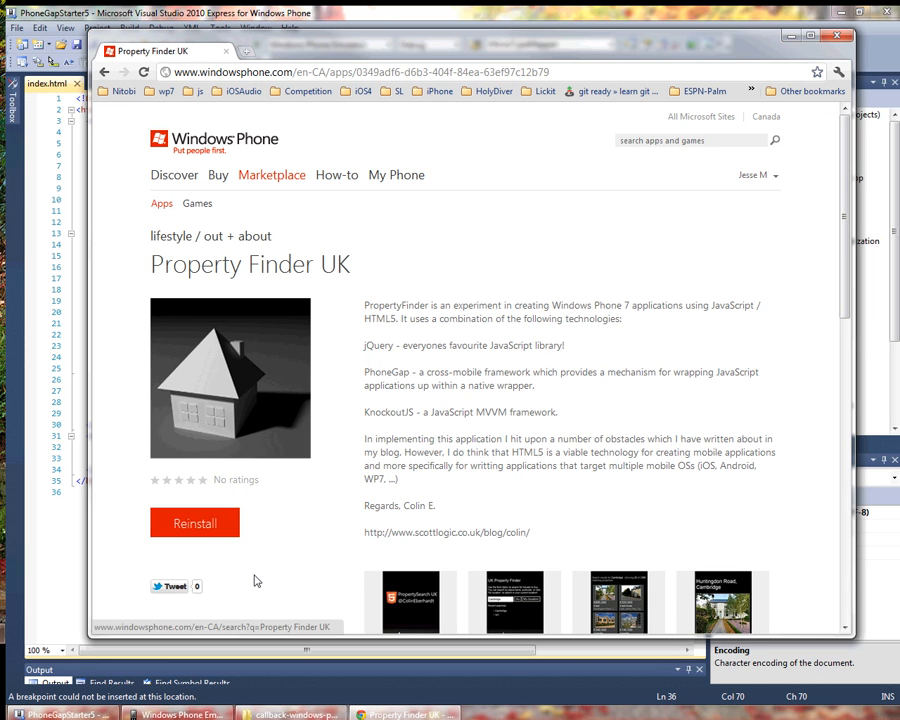
mouse_move(280, 544)
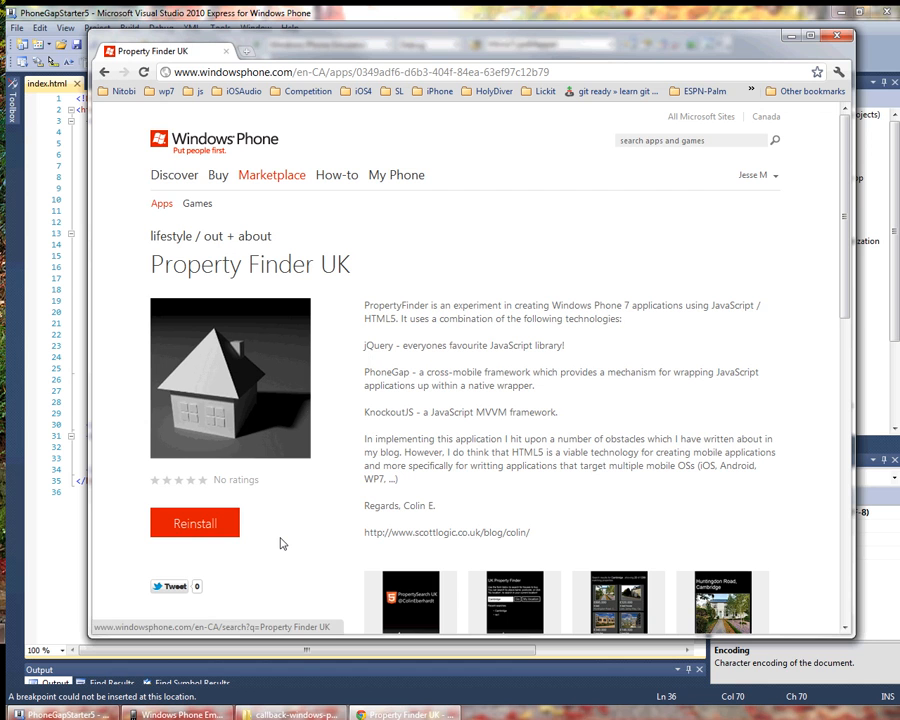
mouse_move(300, 536)
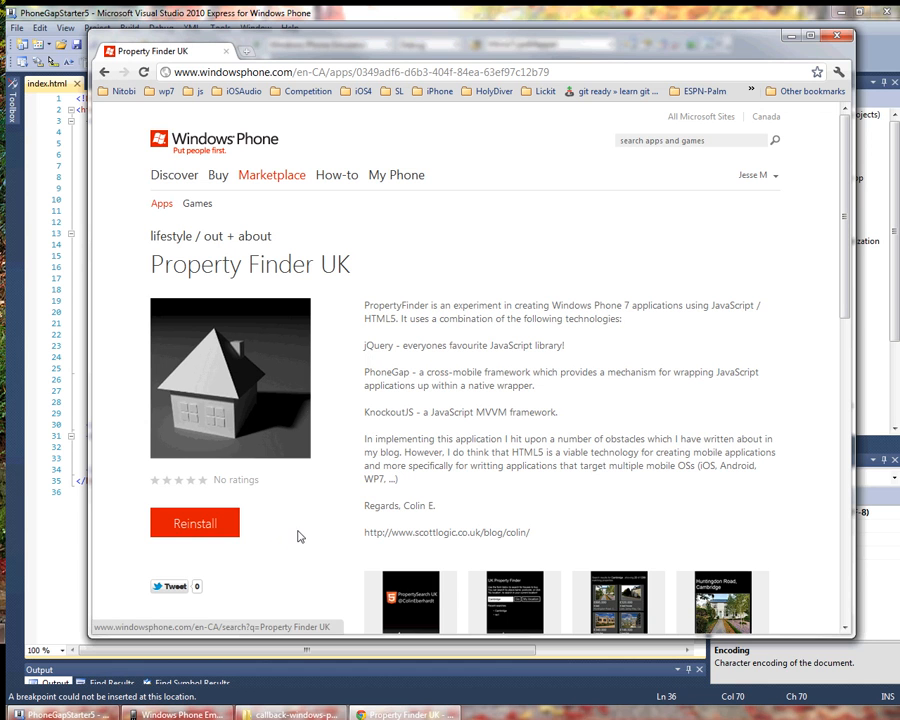
scroll("down", 3)
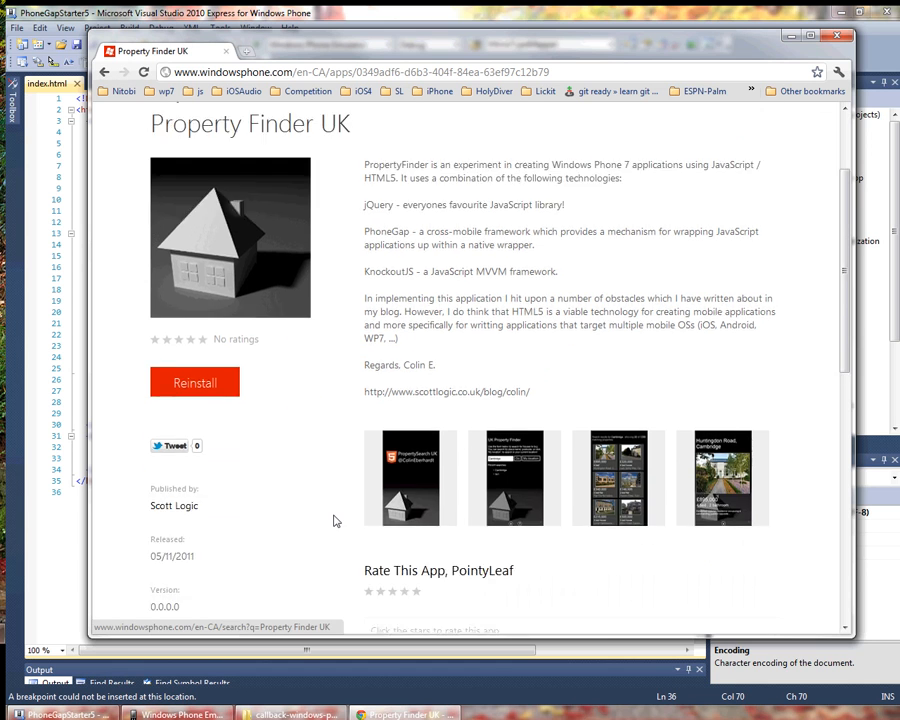
scroll("down", 3)
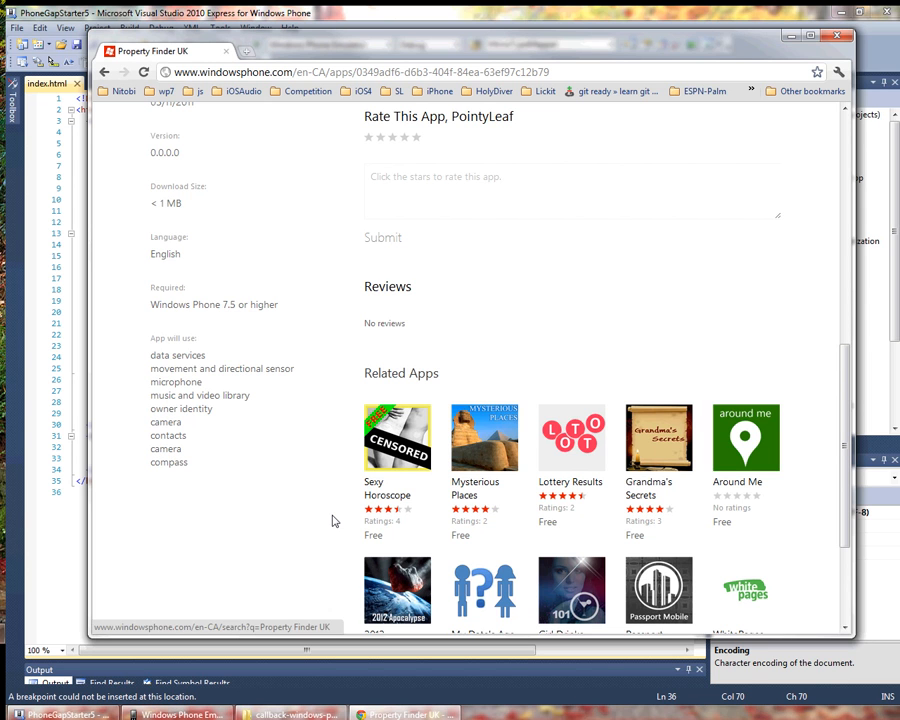
scroll("up", 3)
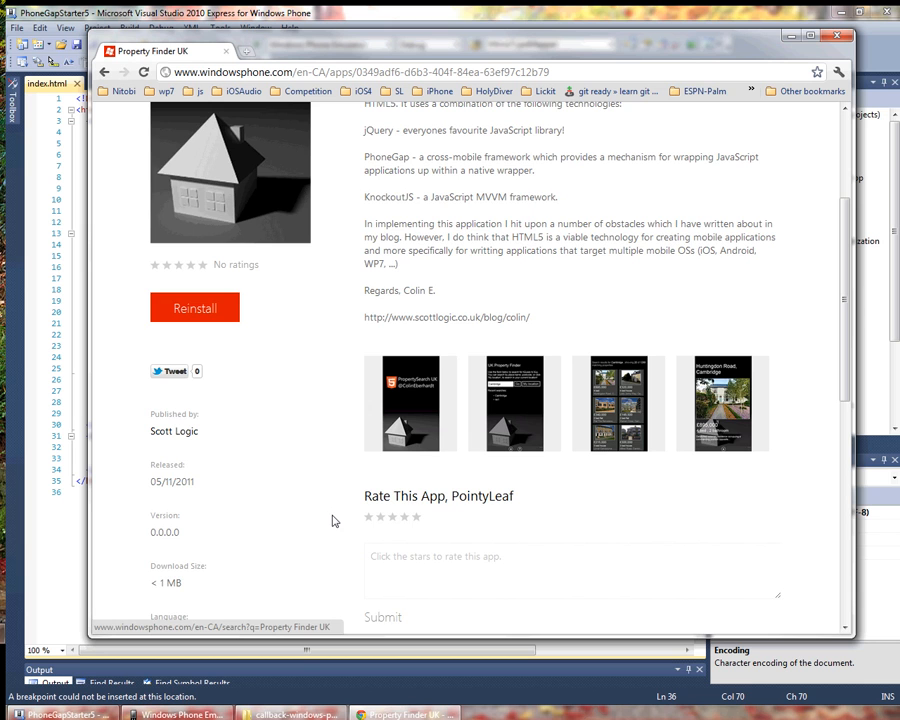
scroll("down", 3)
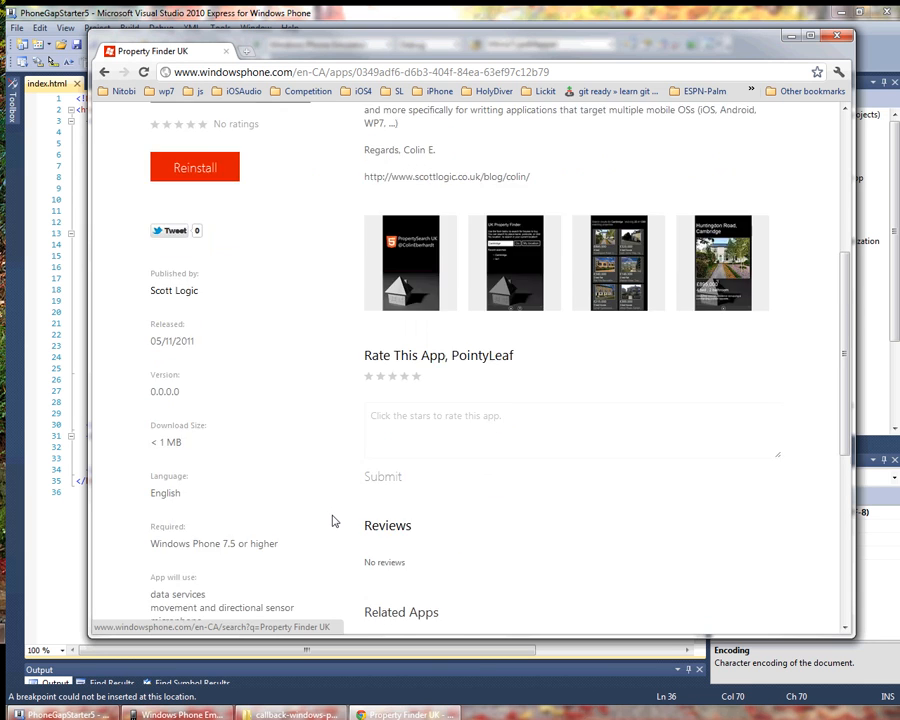
scroll("down", 3)
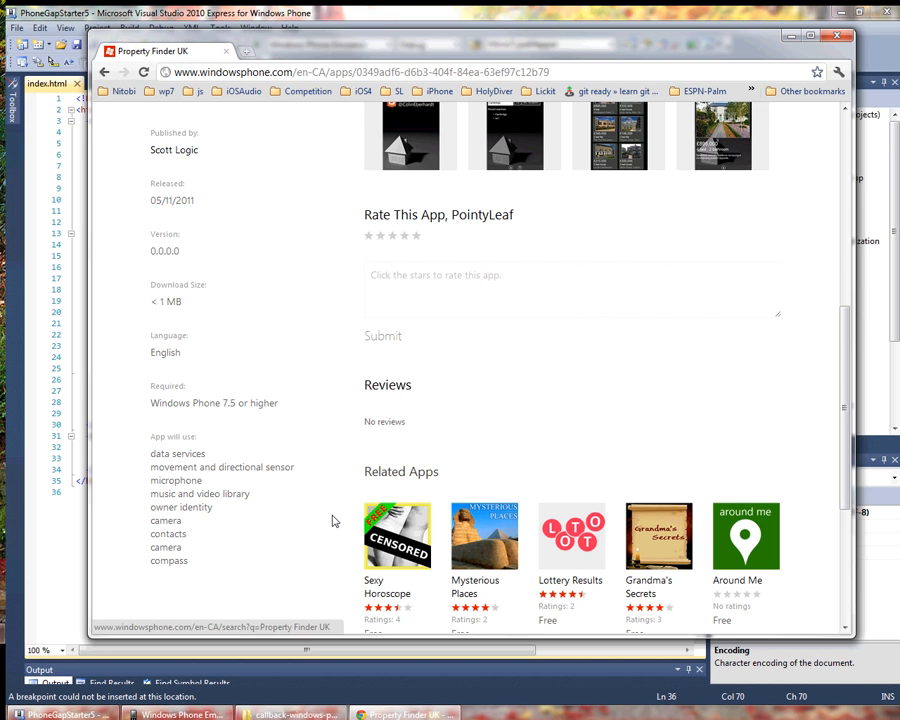
scroll("up", 3)
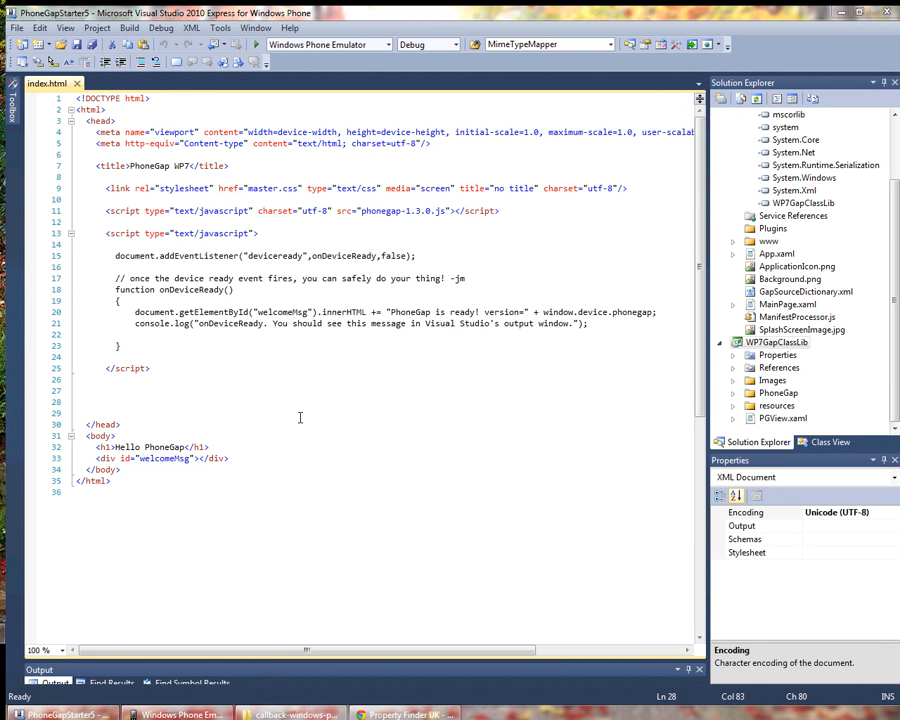
Step: Remove the WP7GapClassLib project, leaving PhoneGapStarter5 alone in the solution
right_click(776, 342)
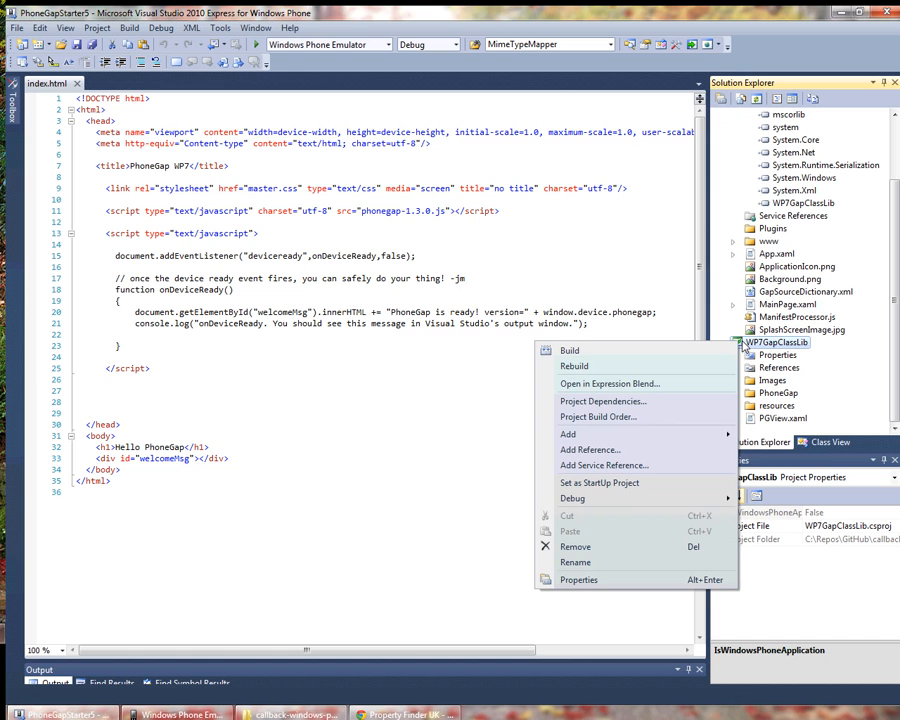
left_click(576, 546)
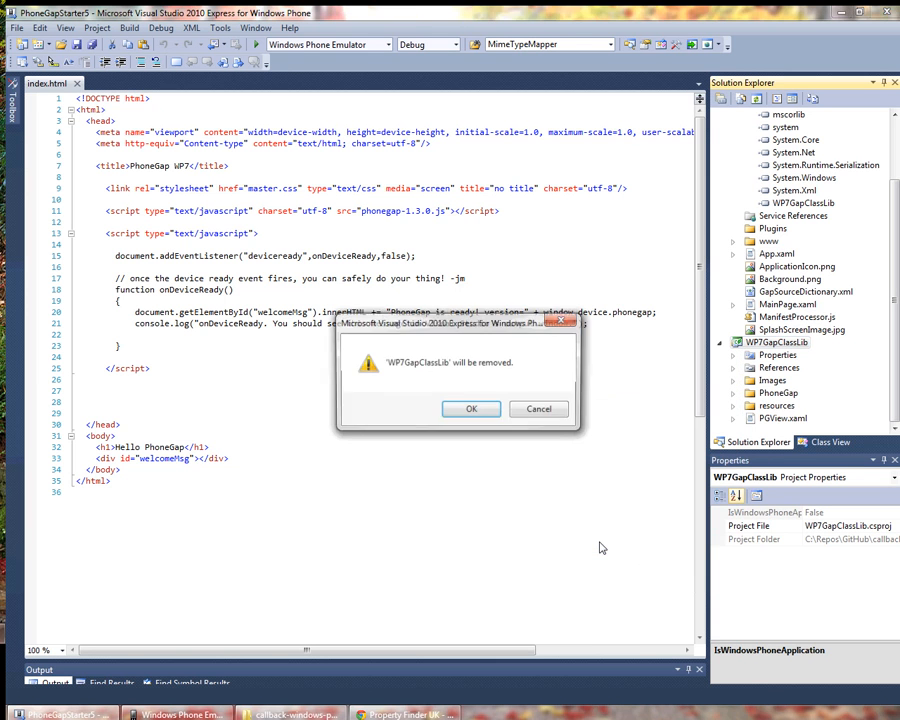
left_click(472, 408)
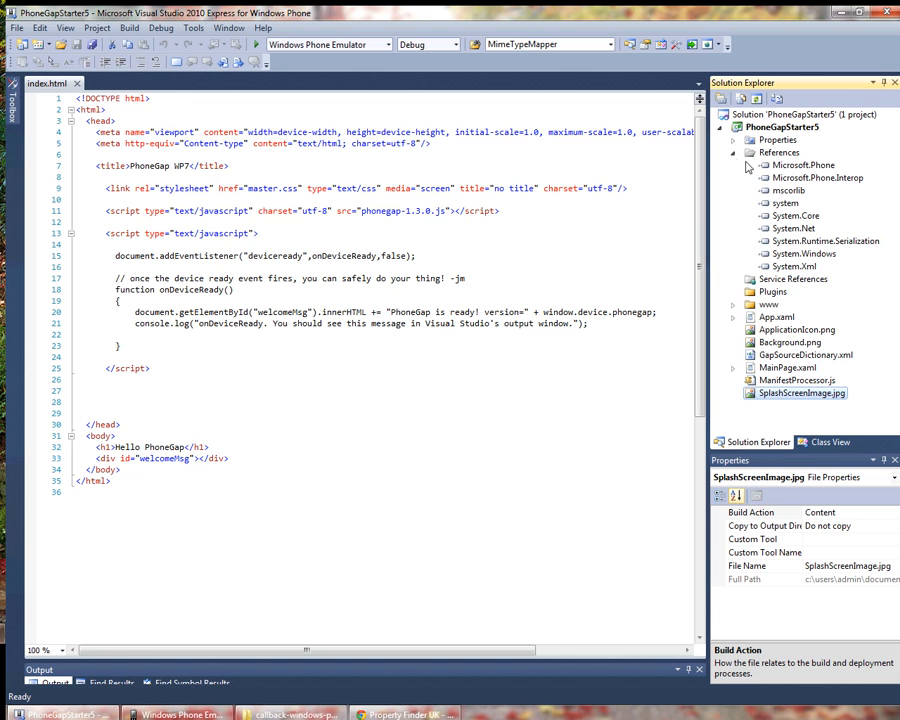
right_click(790, 114)
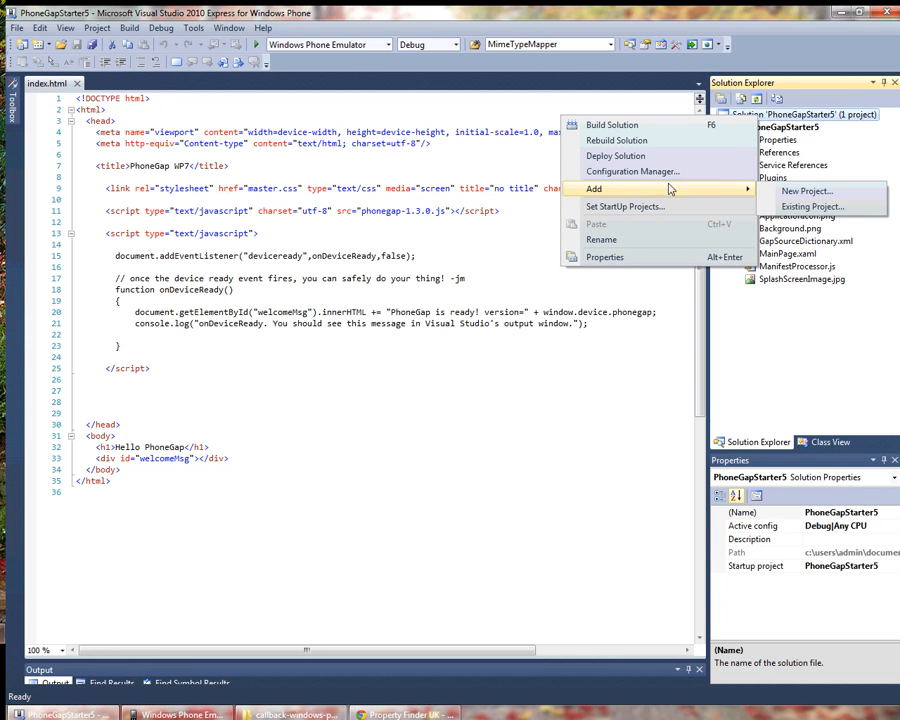
Step: Add existing project WP7GapClassLibBare.csproj from the framework folder to the solution
left_click(812, 206)
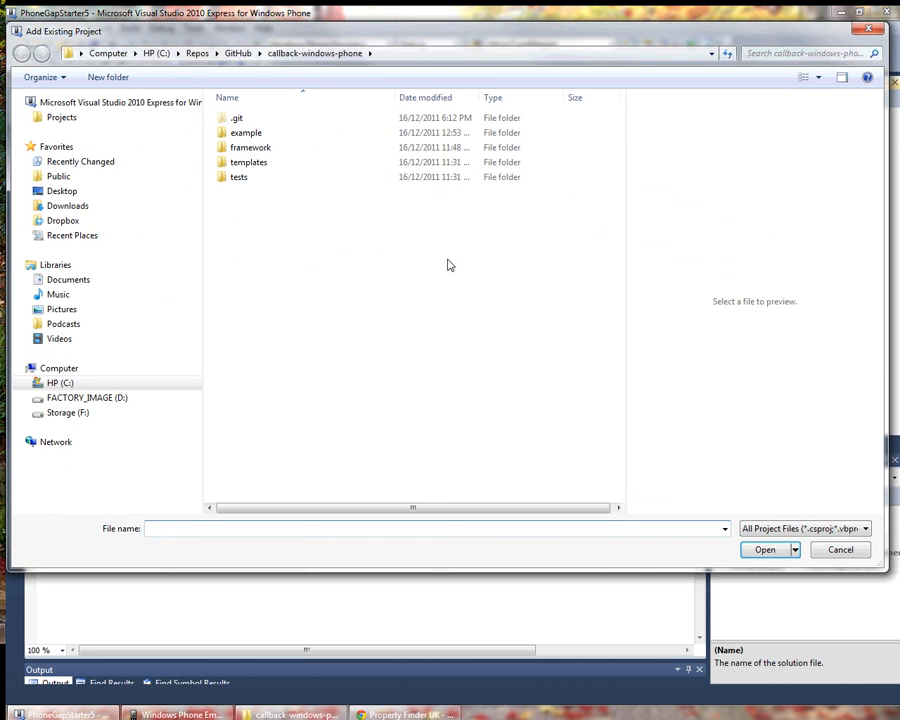
double_click(250, 148)
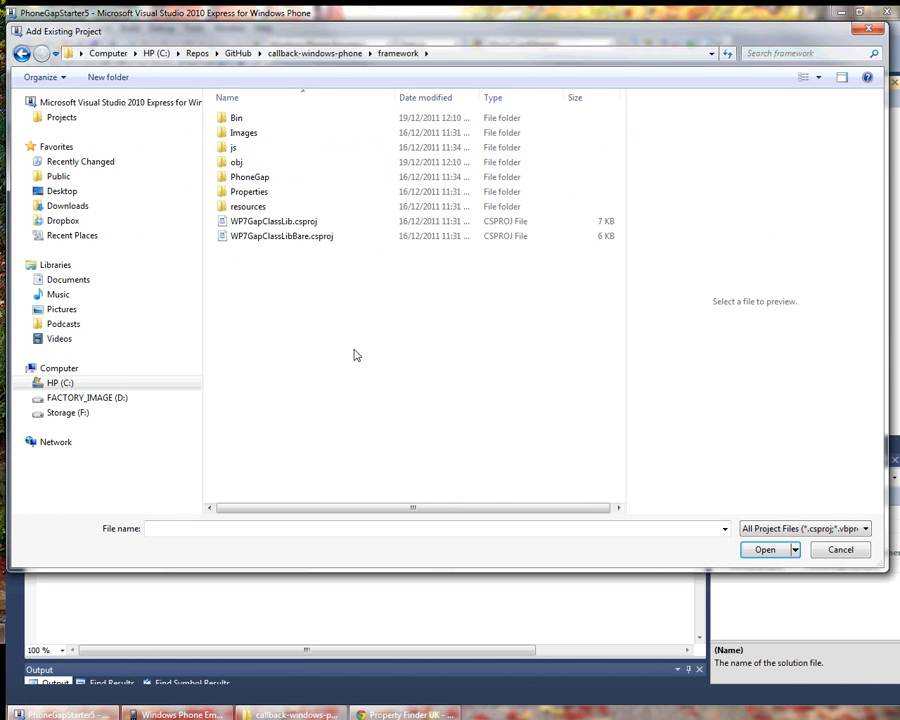
mouse_move(264, 258)
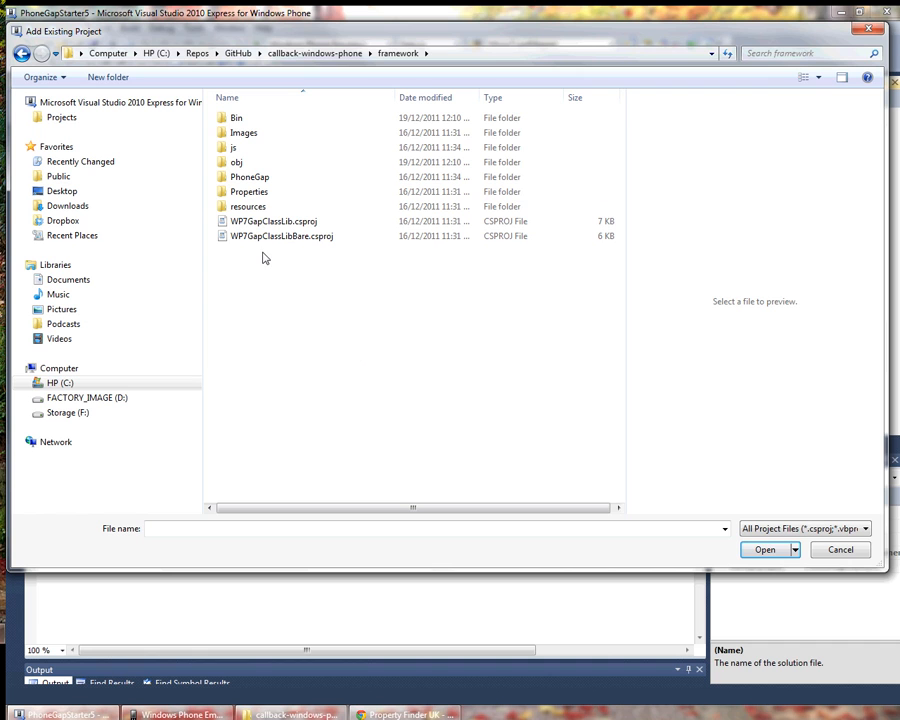
mouse_move(276, 252)
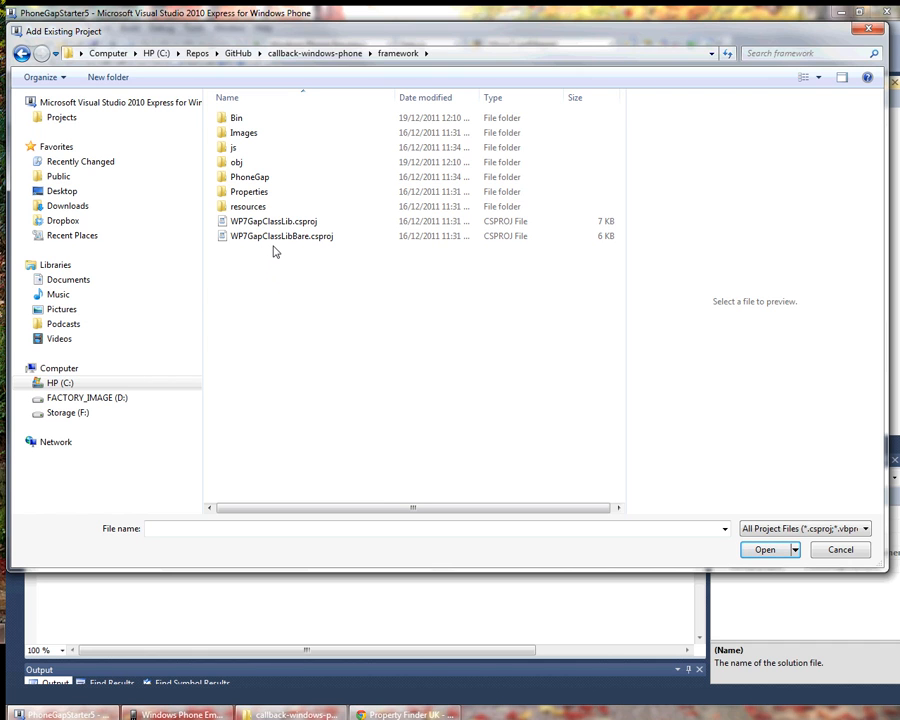
mouse_move(280, 236)
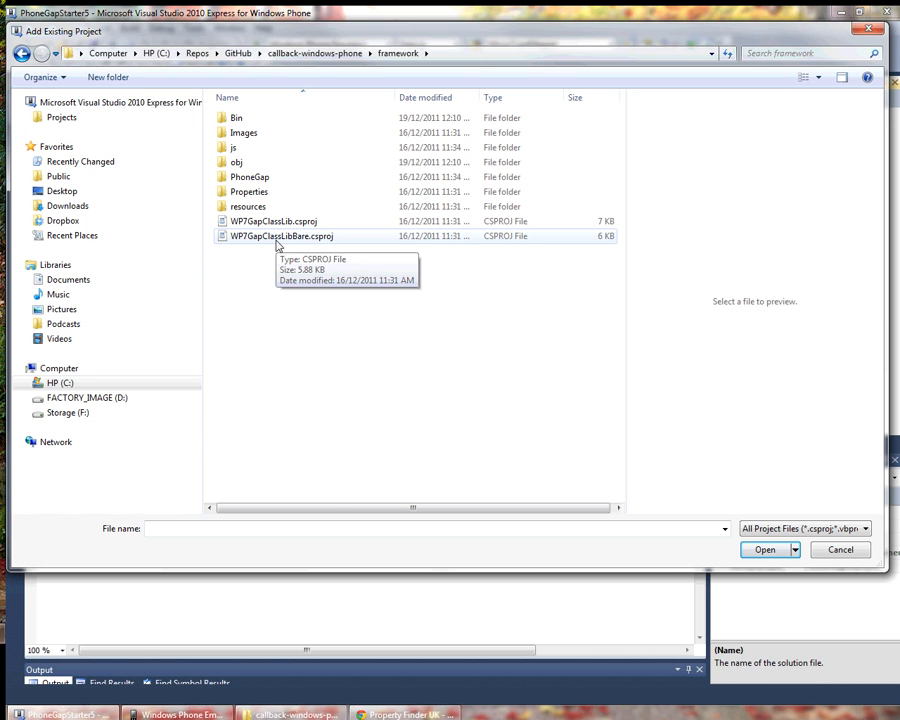
left_click(280, 236)
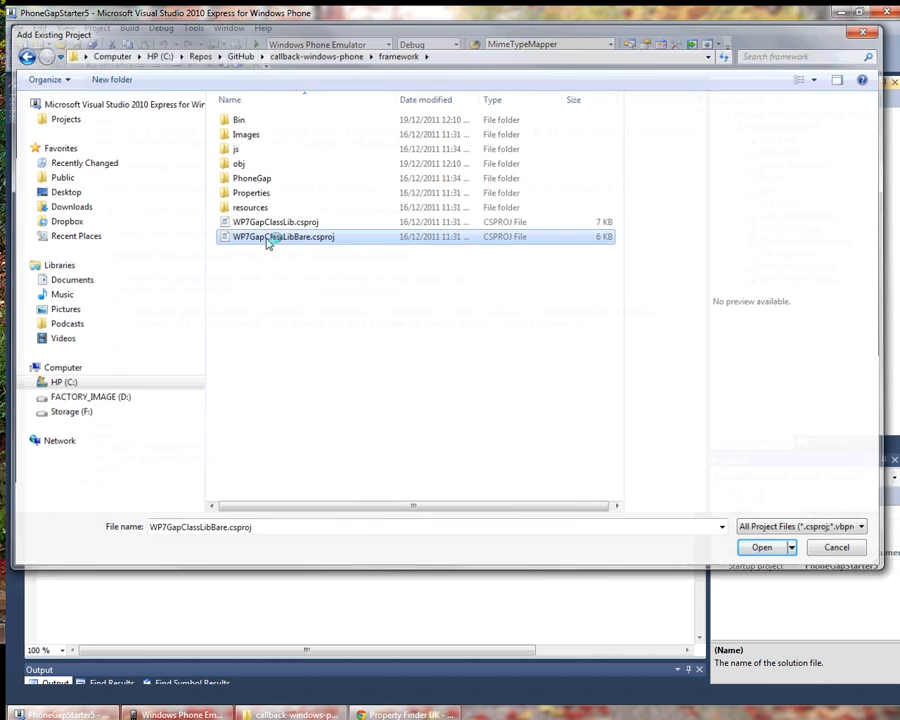
left_click(760, 548)
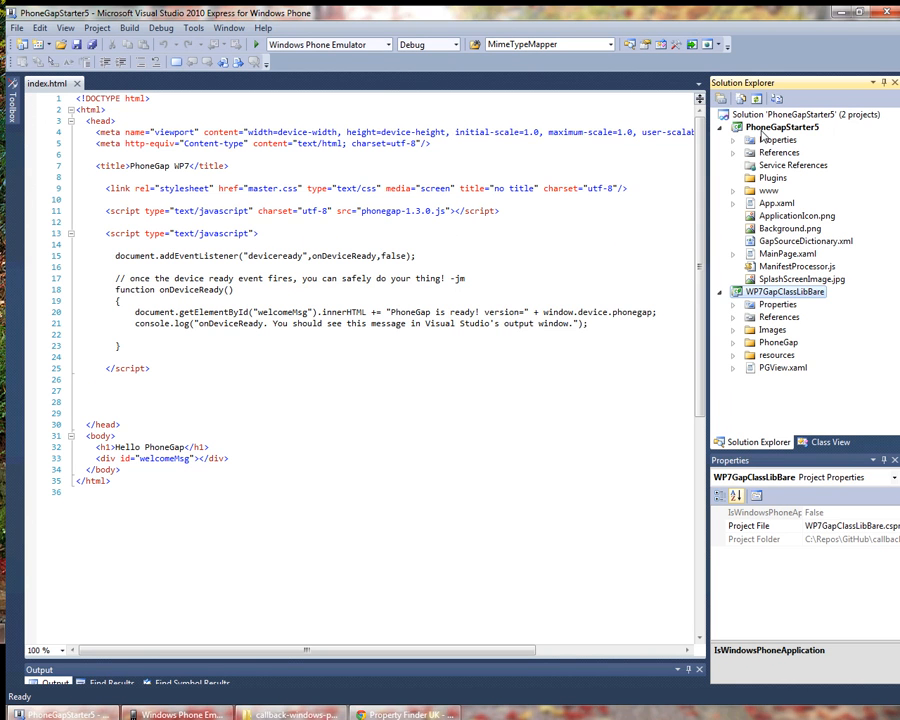
Step: Add a project reference from PhoneGapStarter5 to WP7GapClassLibBare
right_click(782, 128)
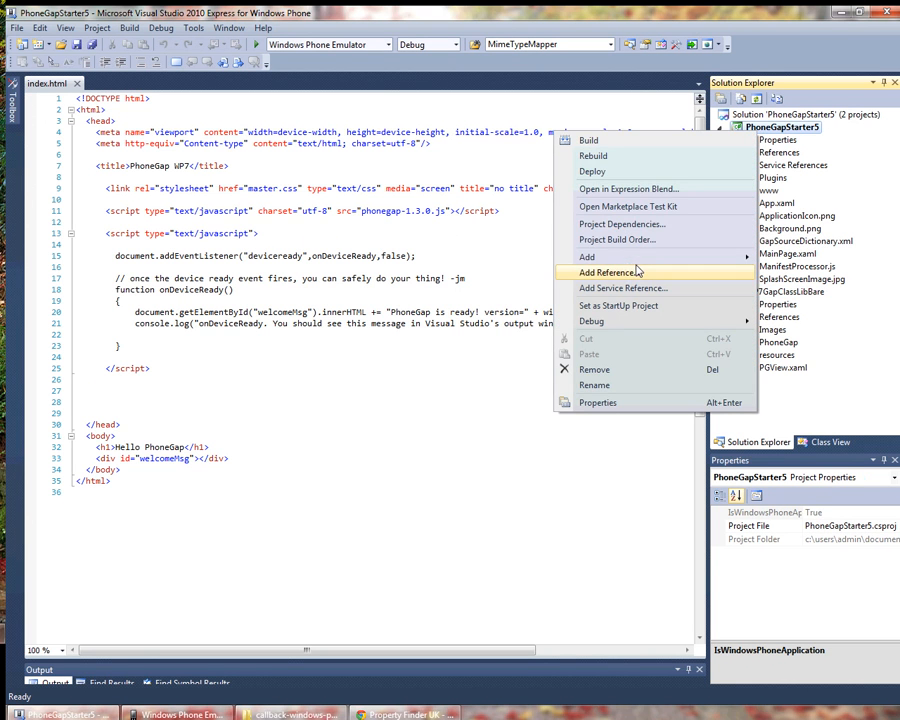
left_click(610, 272)
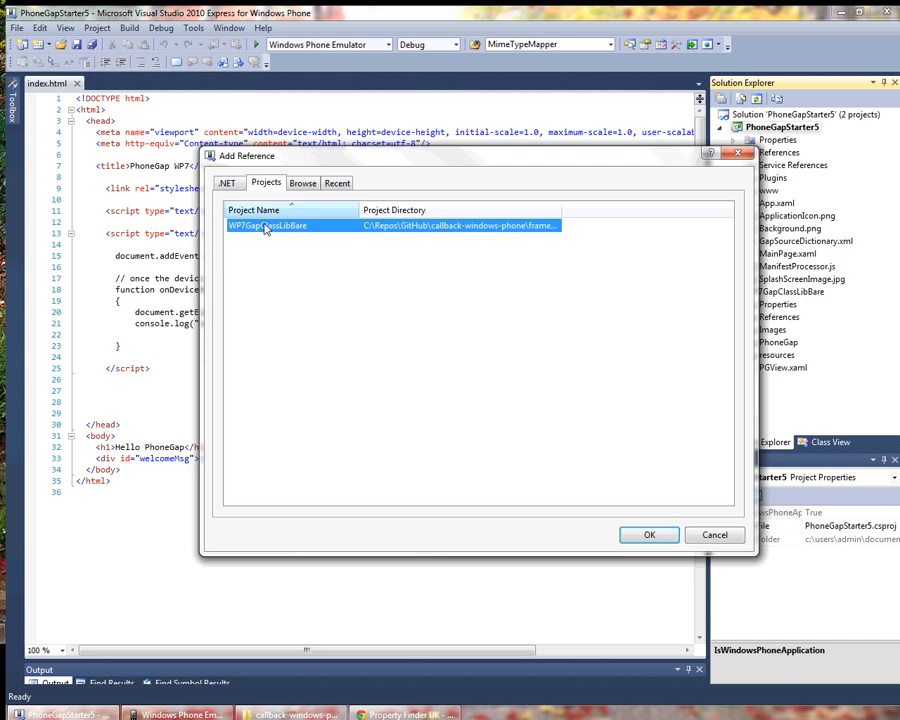
left_click(648, 534)
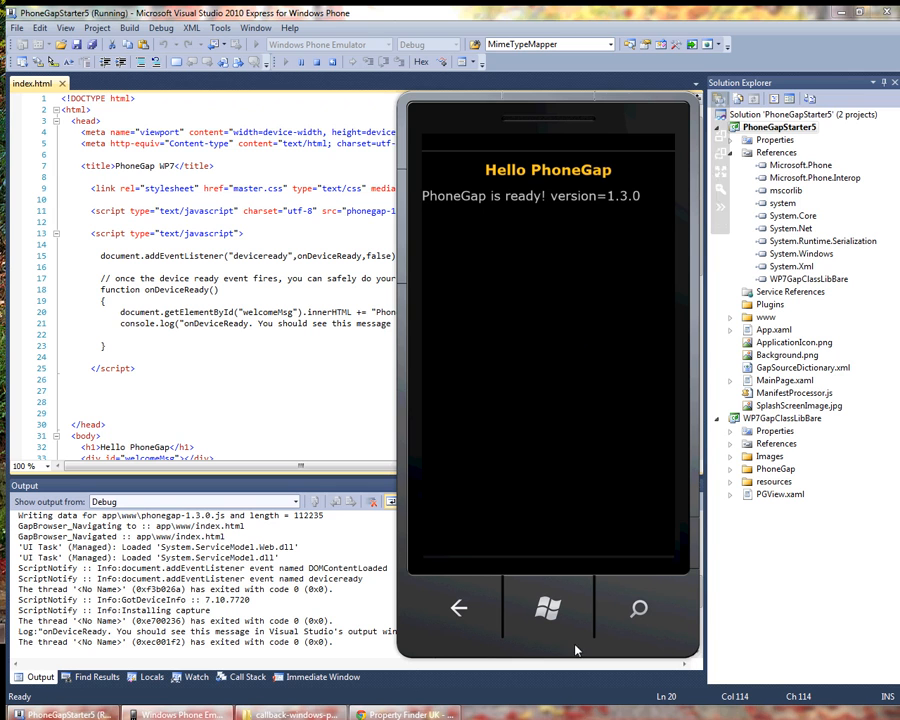
mouse_move(530, 604)
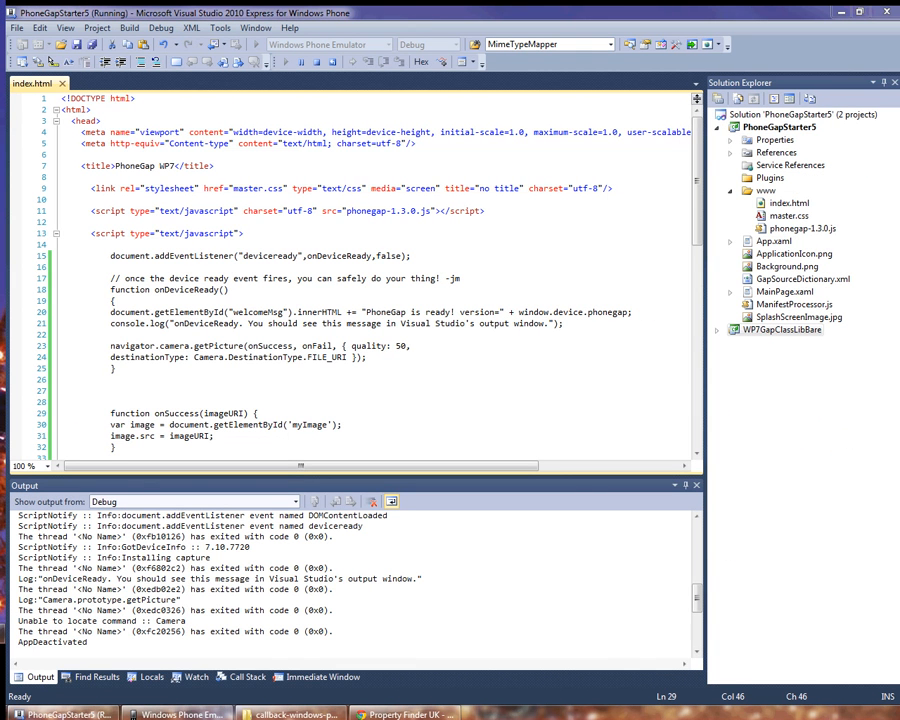
mouse_move(756, 378)
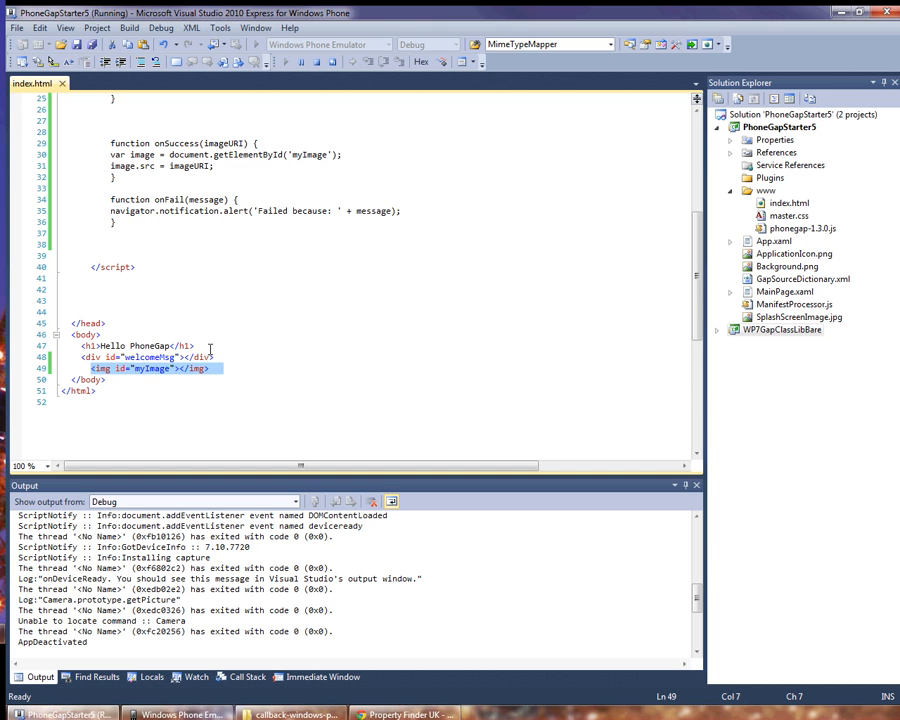
double_click(148, 356)
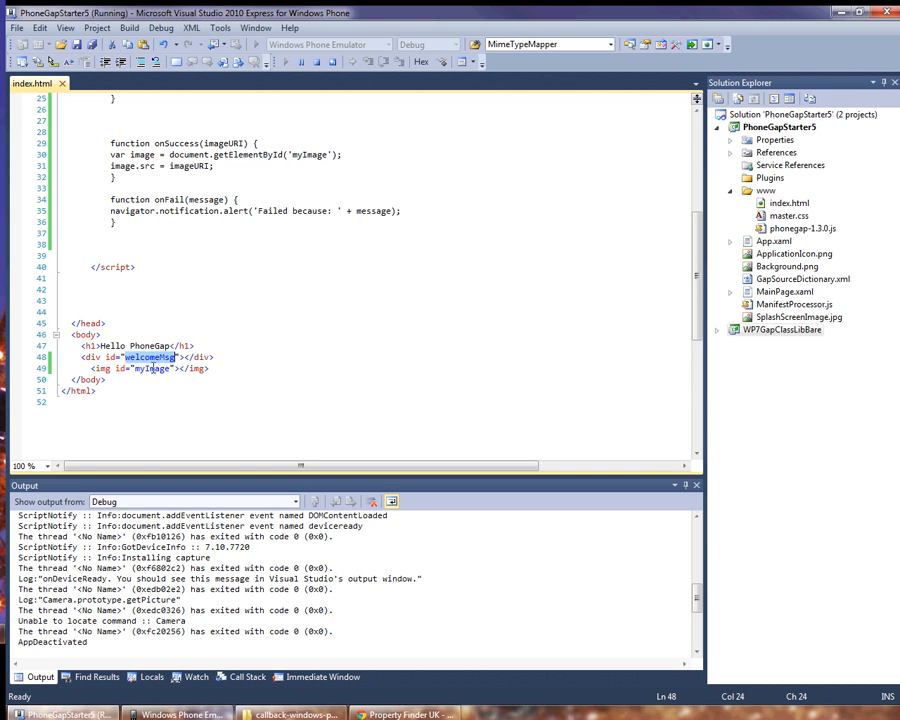
scroll("up", 3)
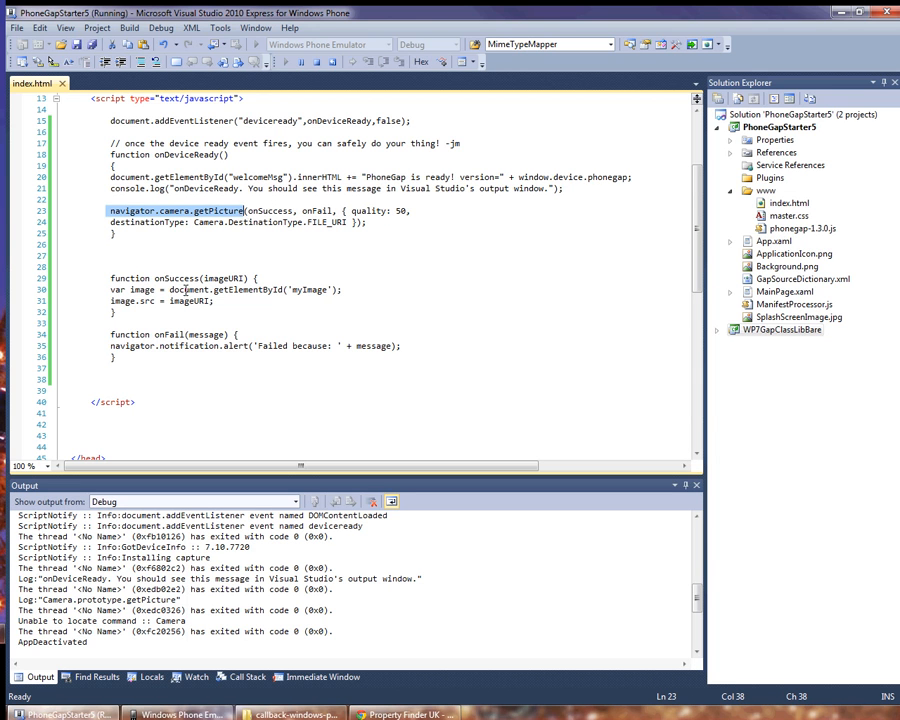
left_click(176, 278)
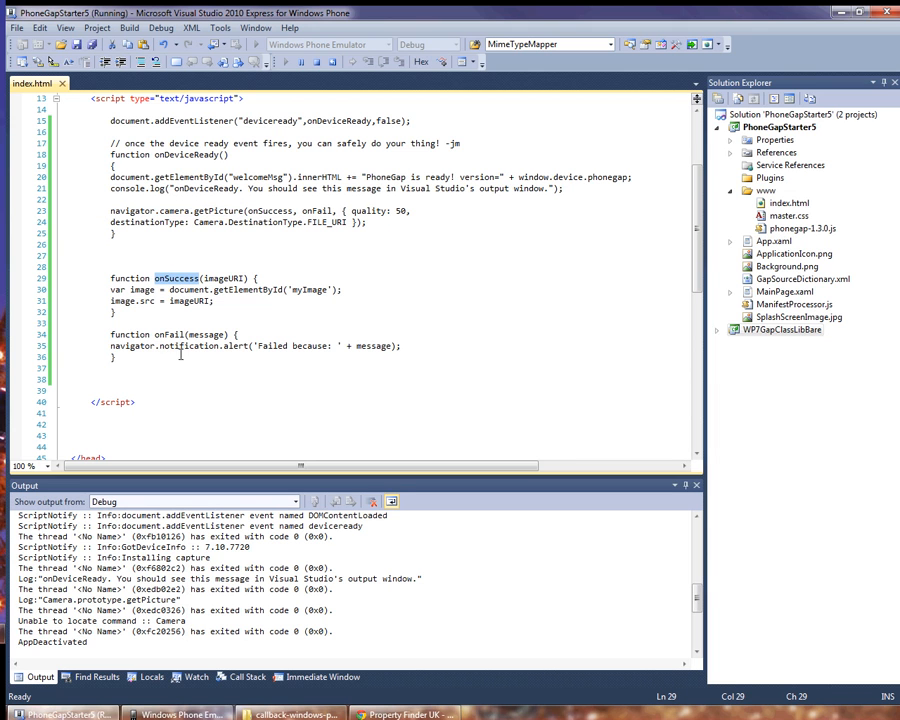
left_click(170, 334)
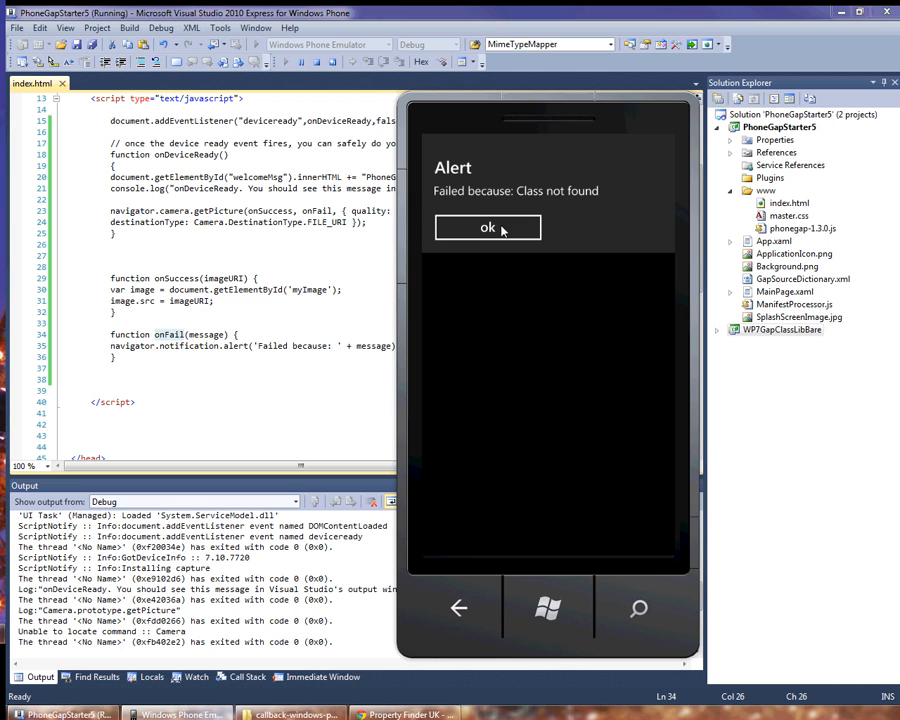
Step: Dismiss the 'Failed because: Class not found' alert in the emulator
left_click(488, 228)
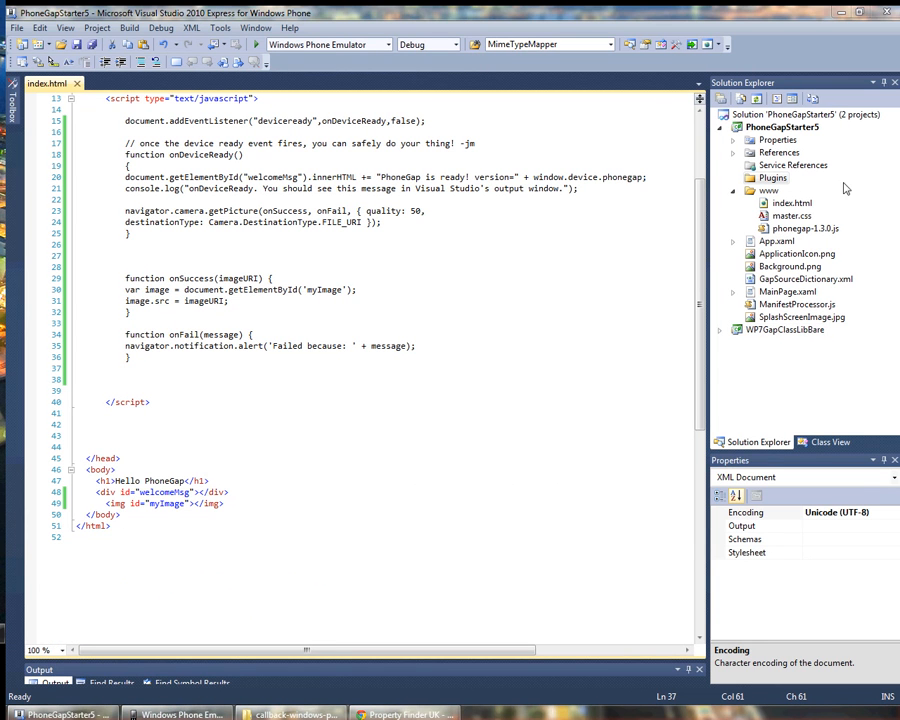
Step: Add framework\PhoneGap\Commands\Camera.cs to the Plugins folder as a linked existing item
left_click(772, 176)
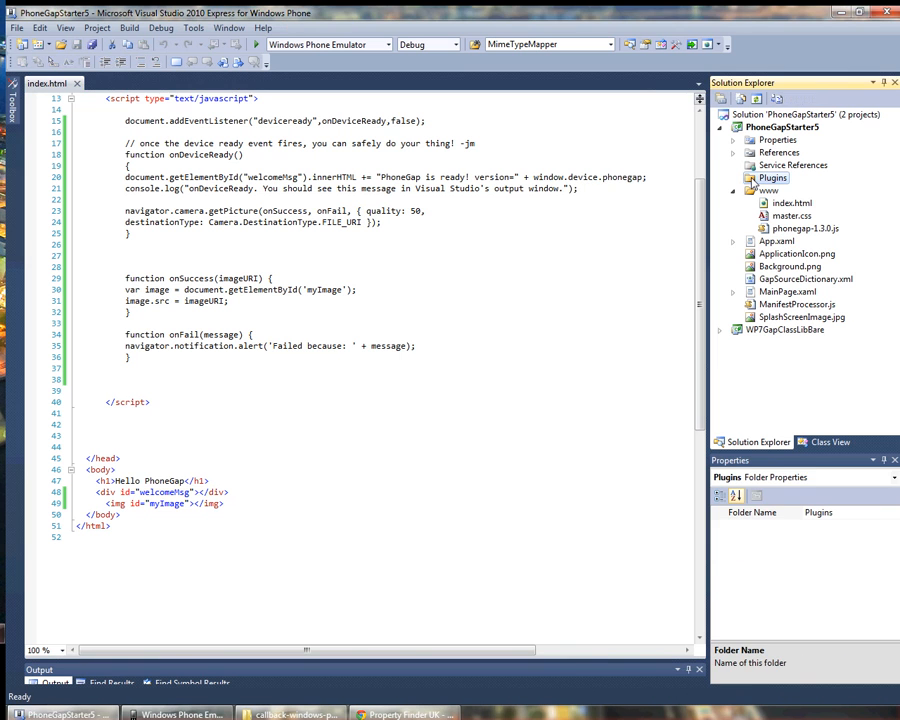
right_click(772, 176)
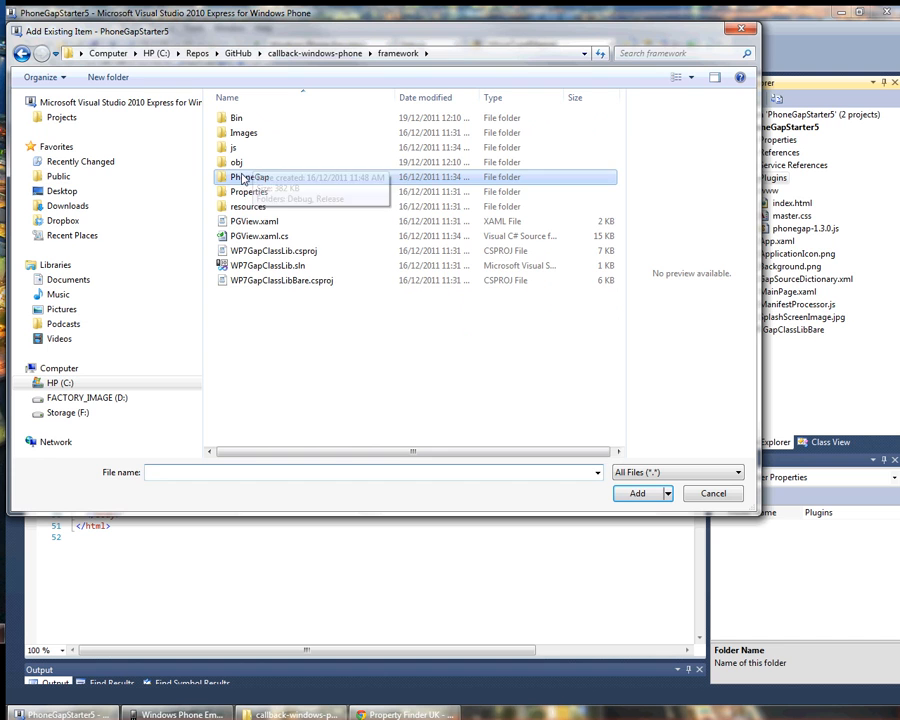
double_click(252, 192)
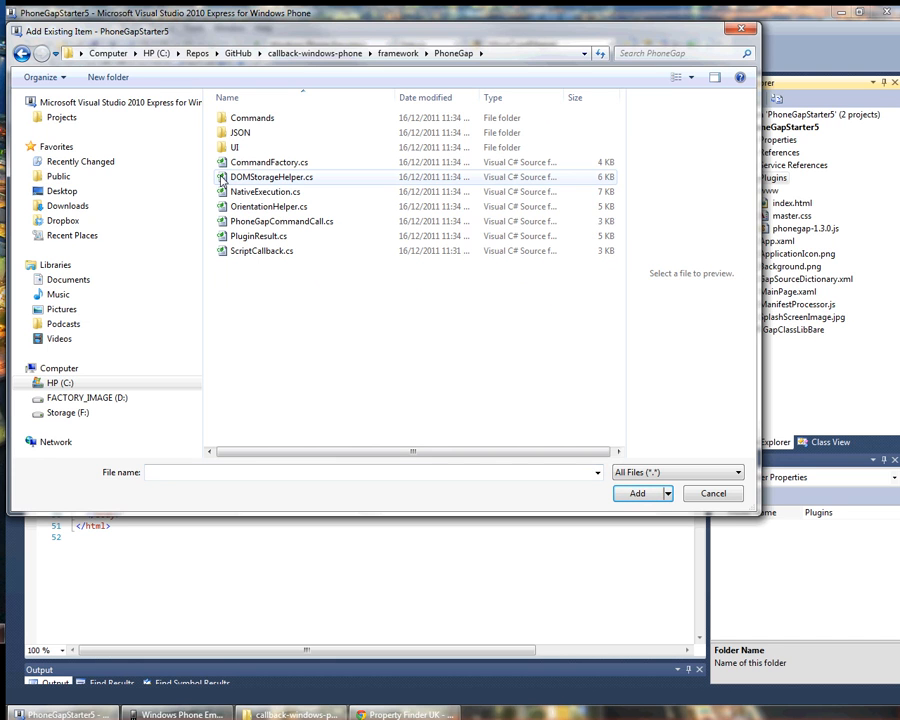
double_click(252, 116)
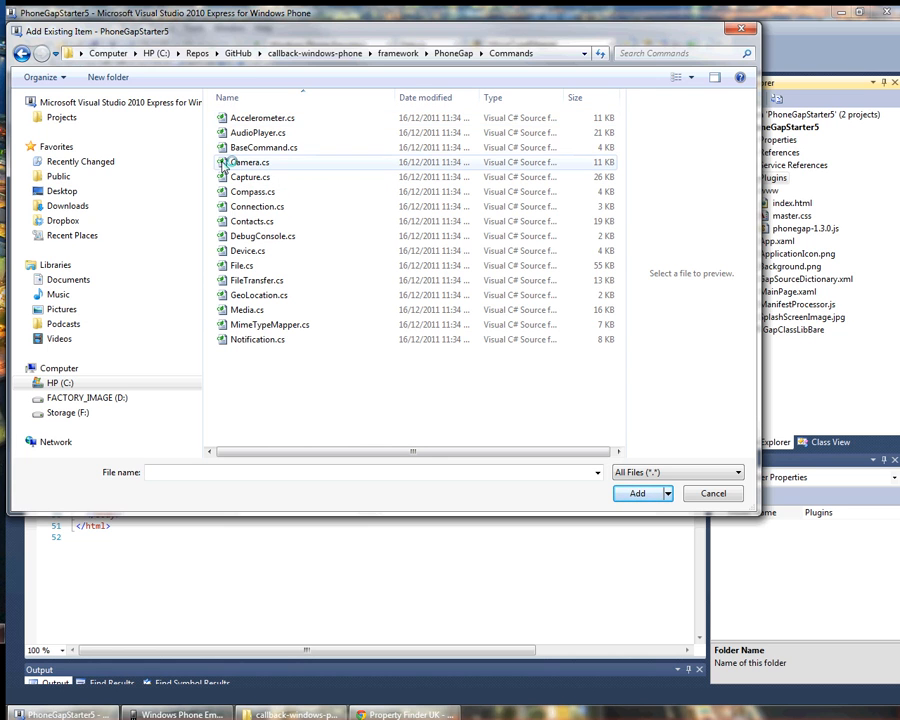
left_click(248, 162)
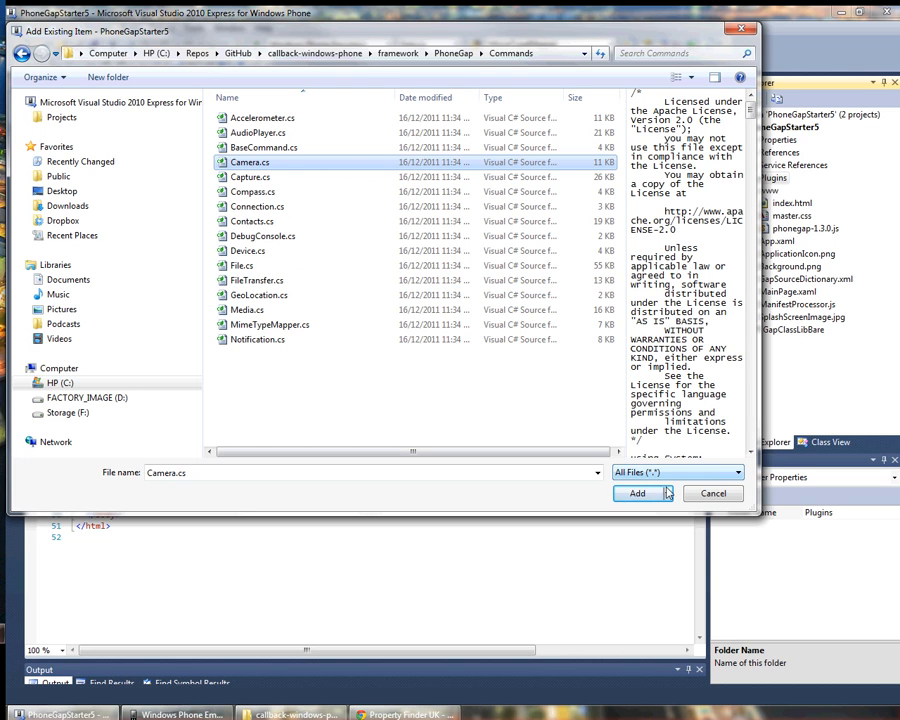
left_click(668, 492)
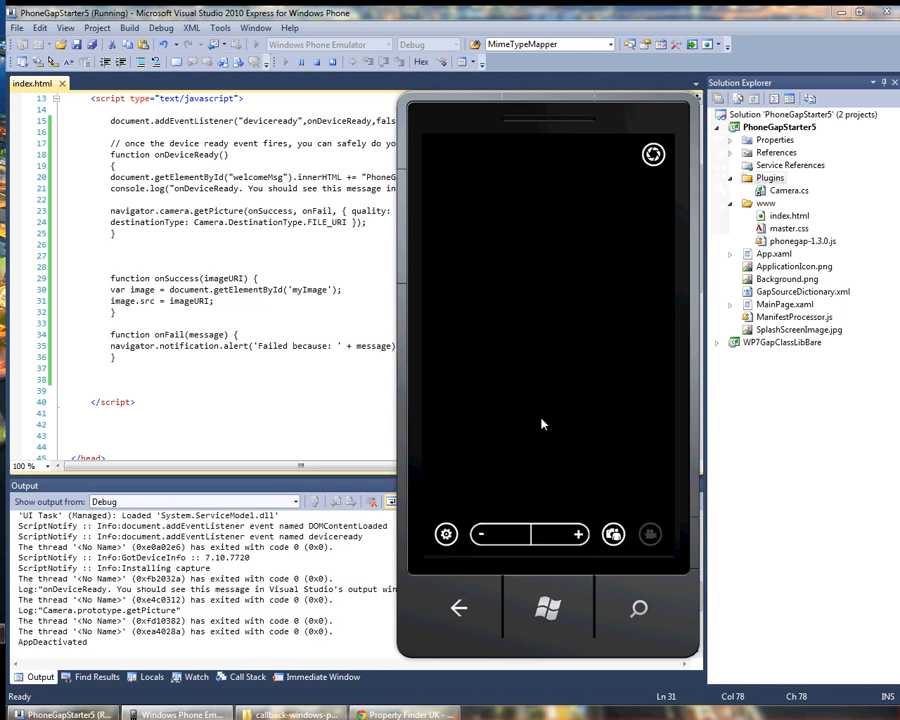
mouse_move(644, 204)
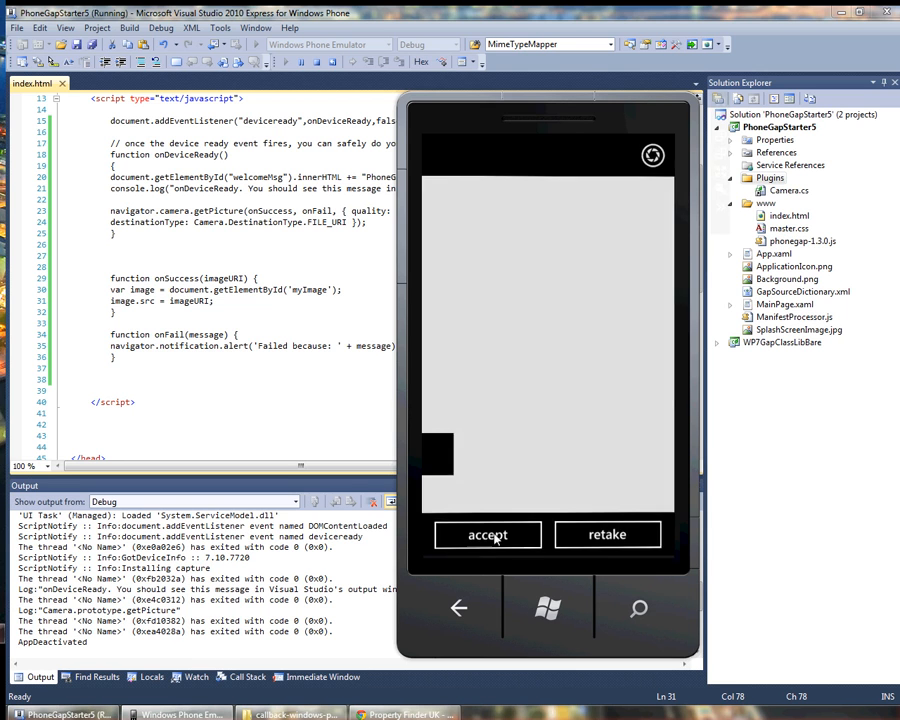
Step: Accept the photo captured in the emulator's camera
left_click(488, 534)
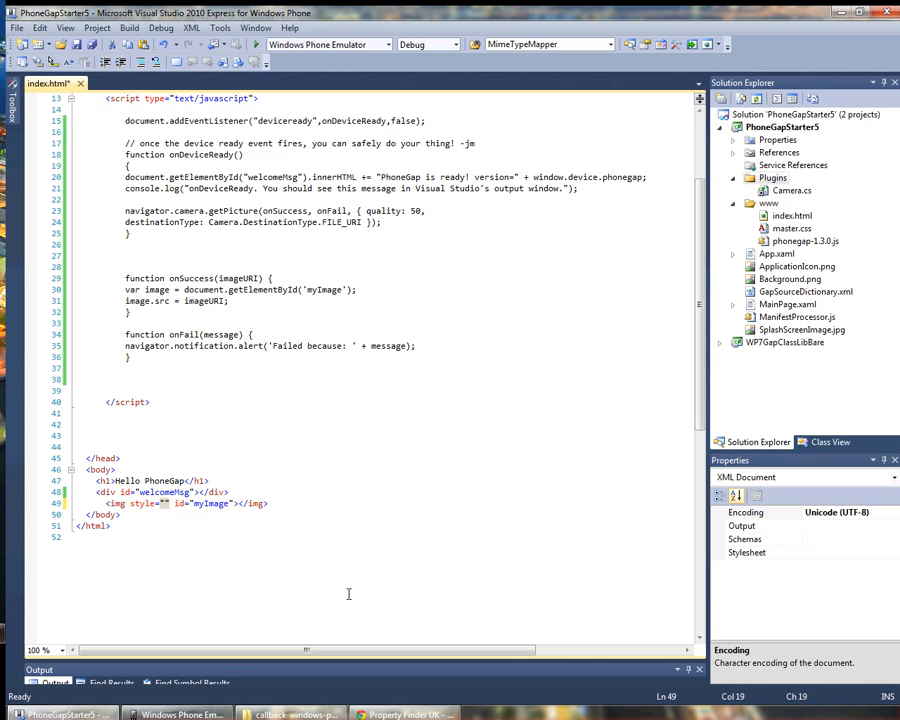
Step: Add style="width:200px;" to the myImage img tag in index.html and save
type("width:")
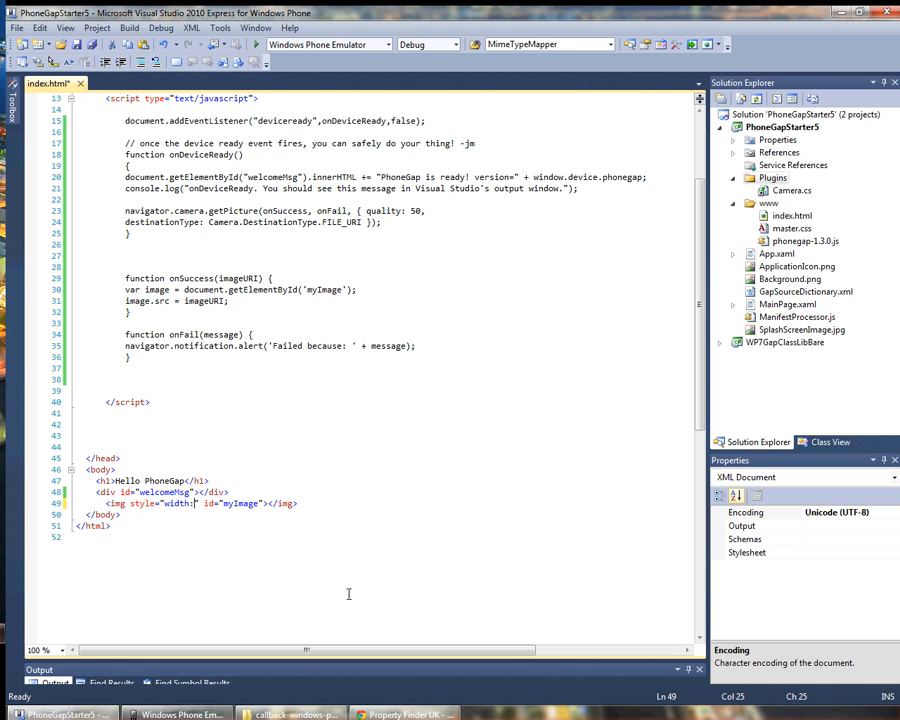
type("200p")
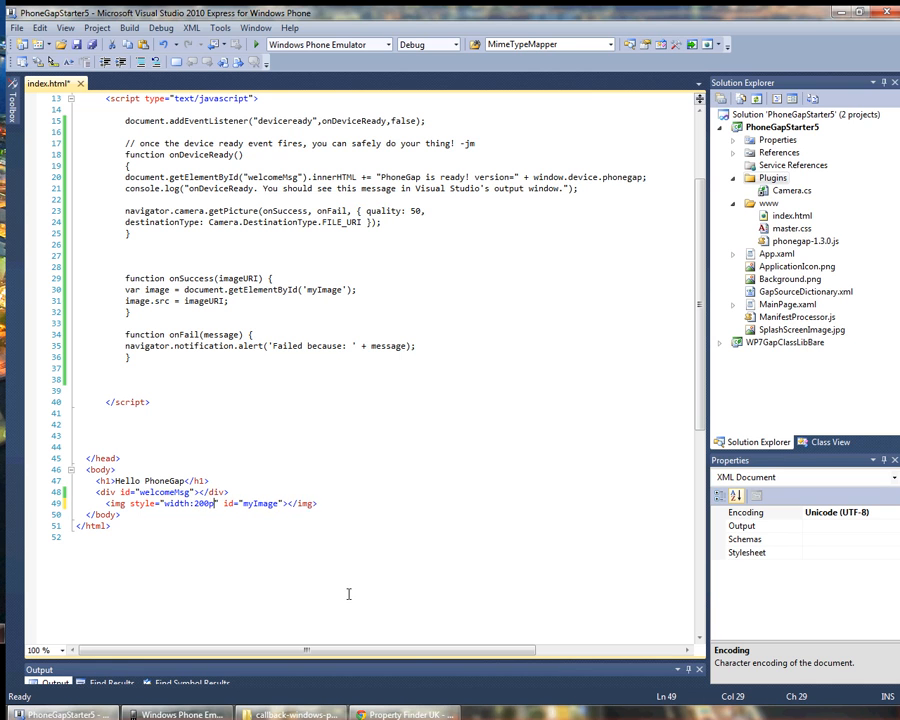
type("x;")
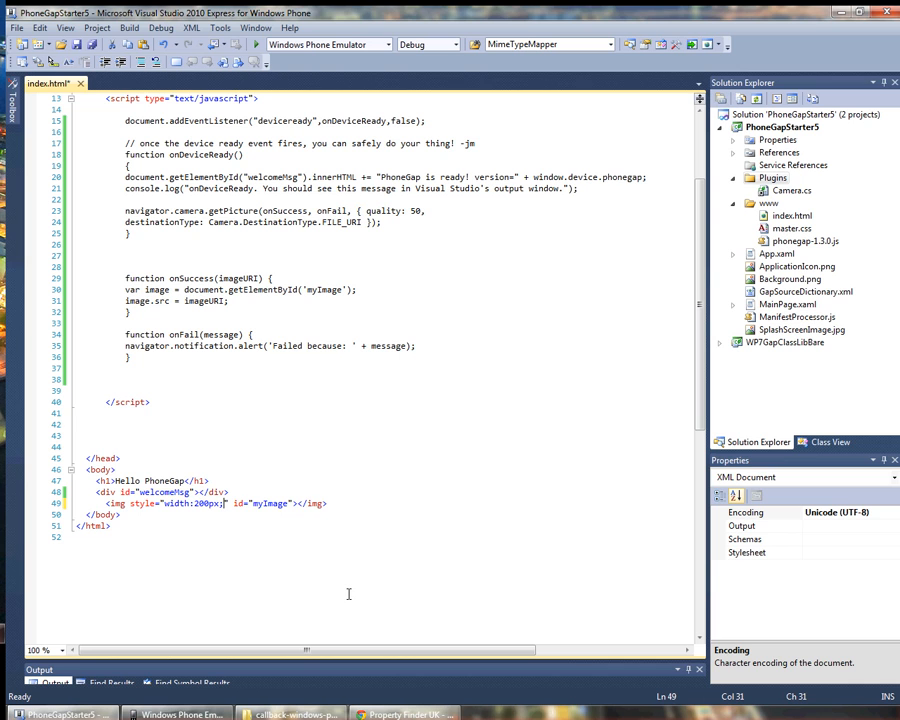
key("ctrl+s")
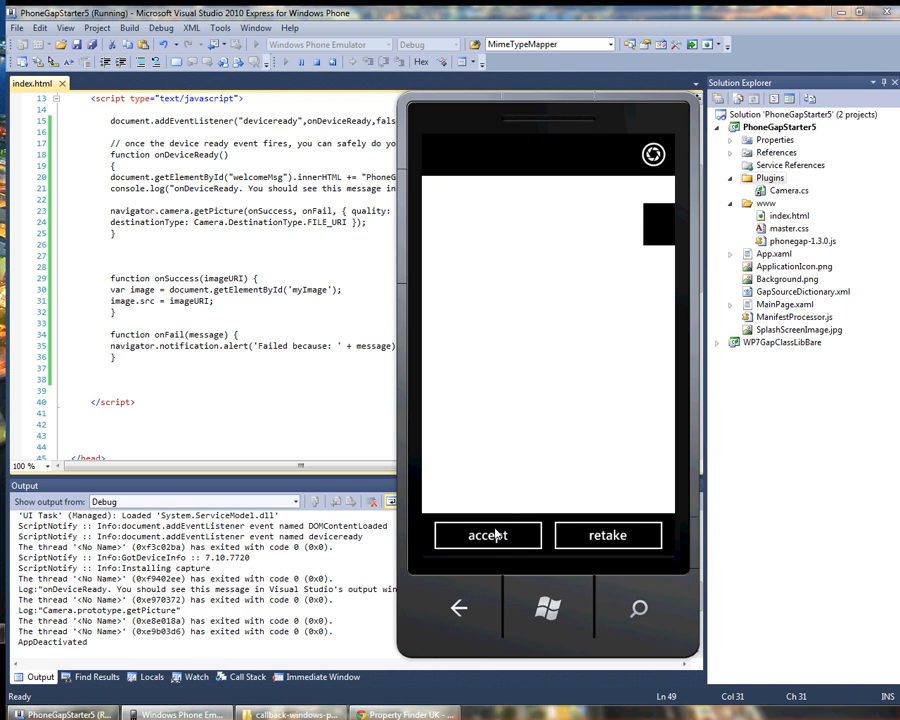
Step: Accept the captured photo so it shows below the Hello PhoneGap heading
left_click(488, 536)
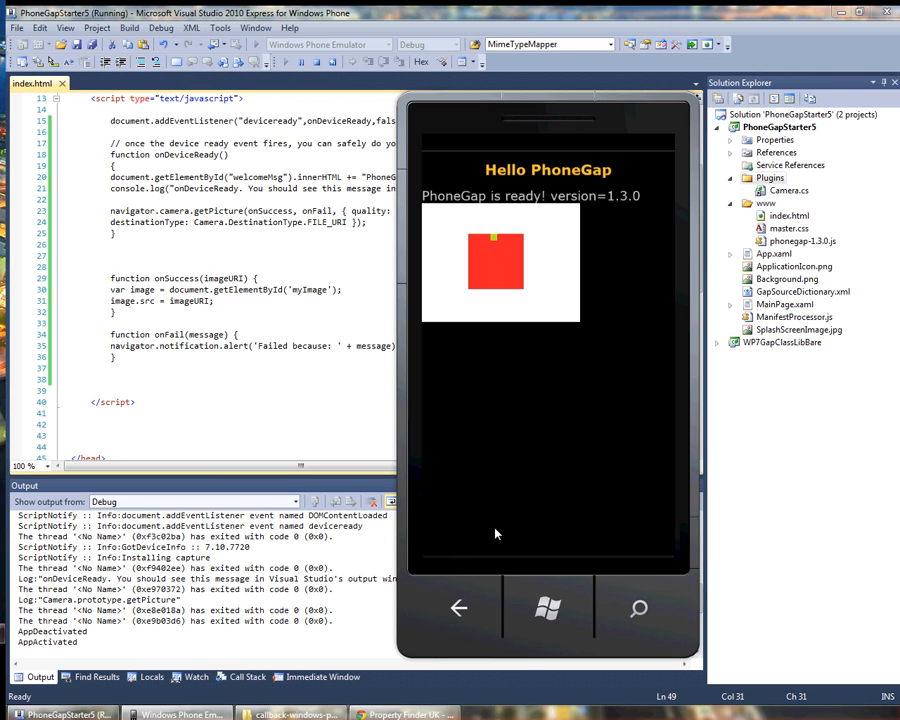
mouse_move(572, 580)
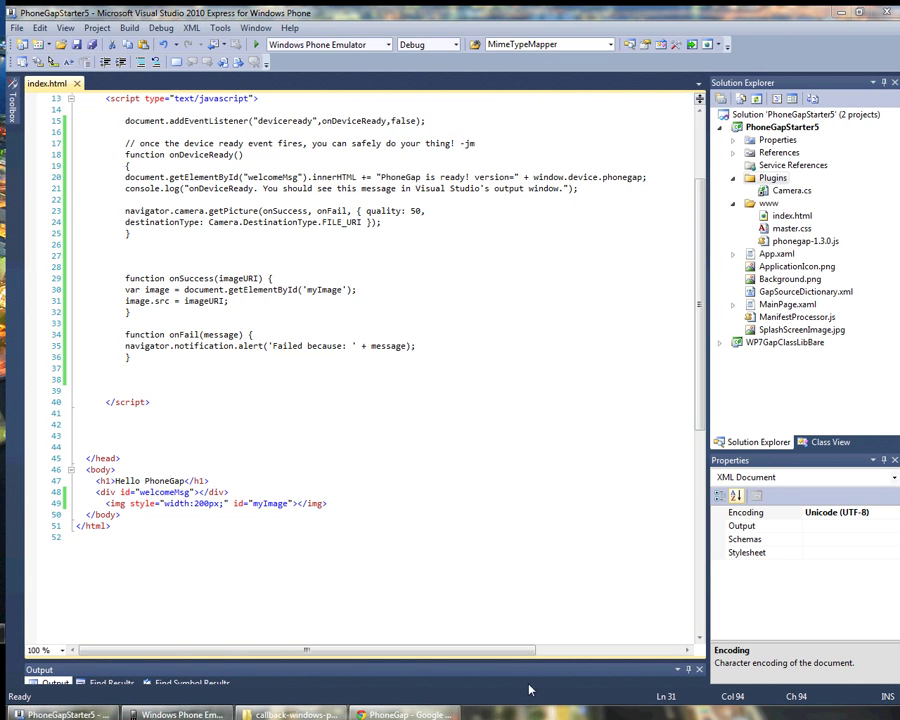
Step: Bring Chrome forward, hover Developers on phonegap.com, then switch to the risingj.com post tab
left_click(404, 712)
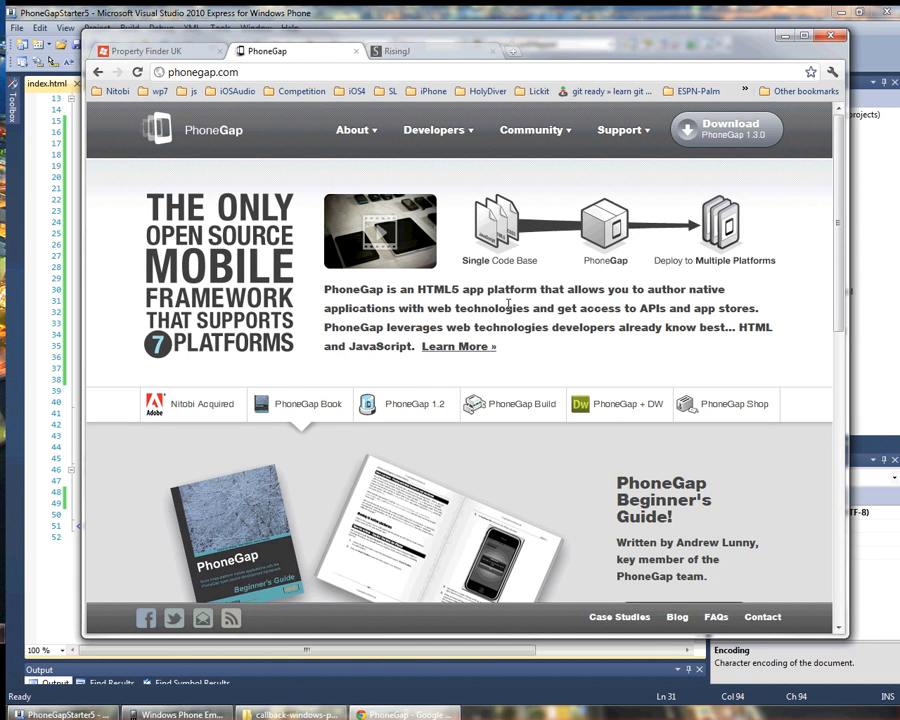
left_click(432, 128)
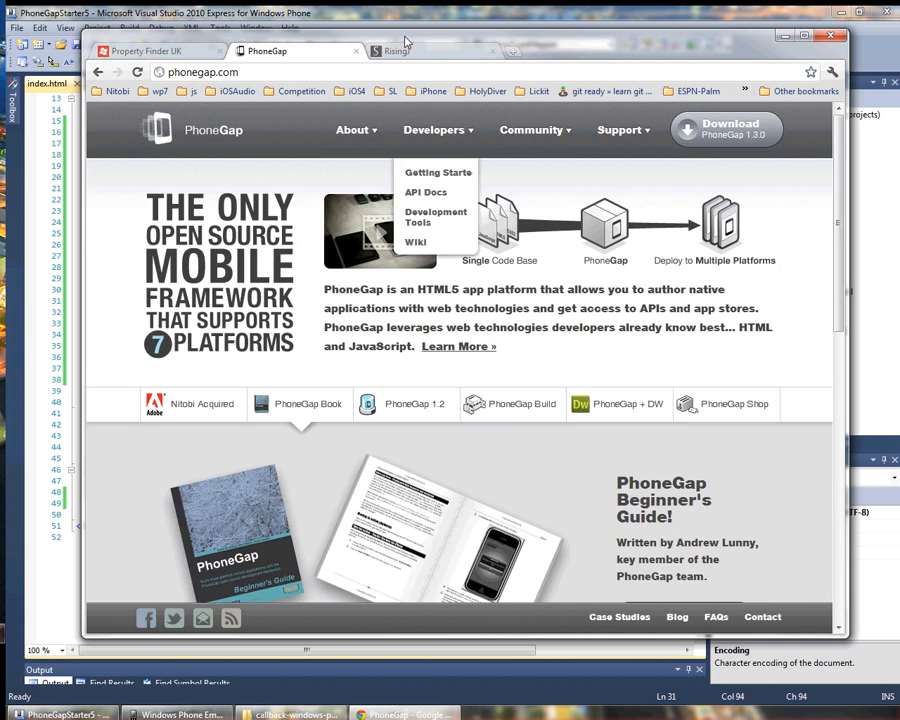
left_click(400, 52)
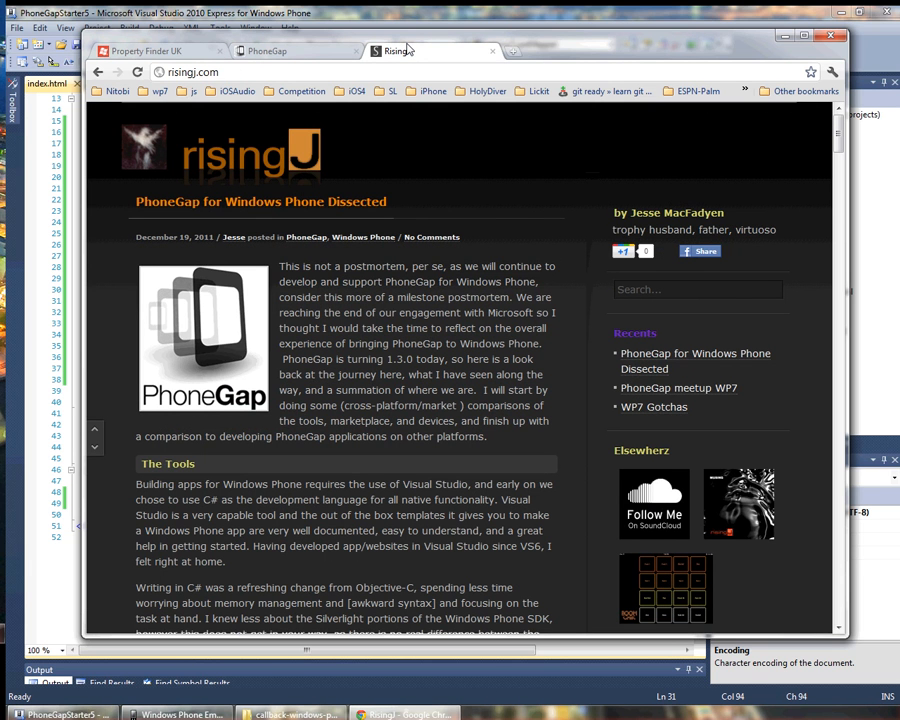